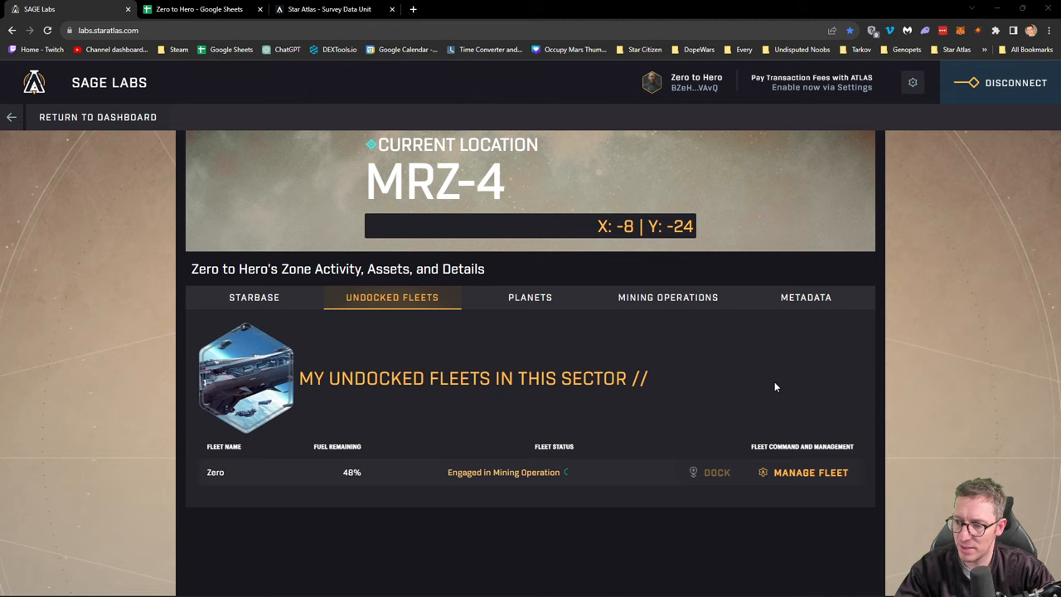
{"action": "mouse_move", "coordinate": [787, 399]}
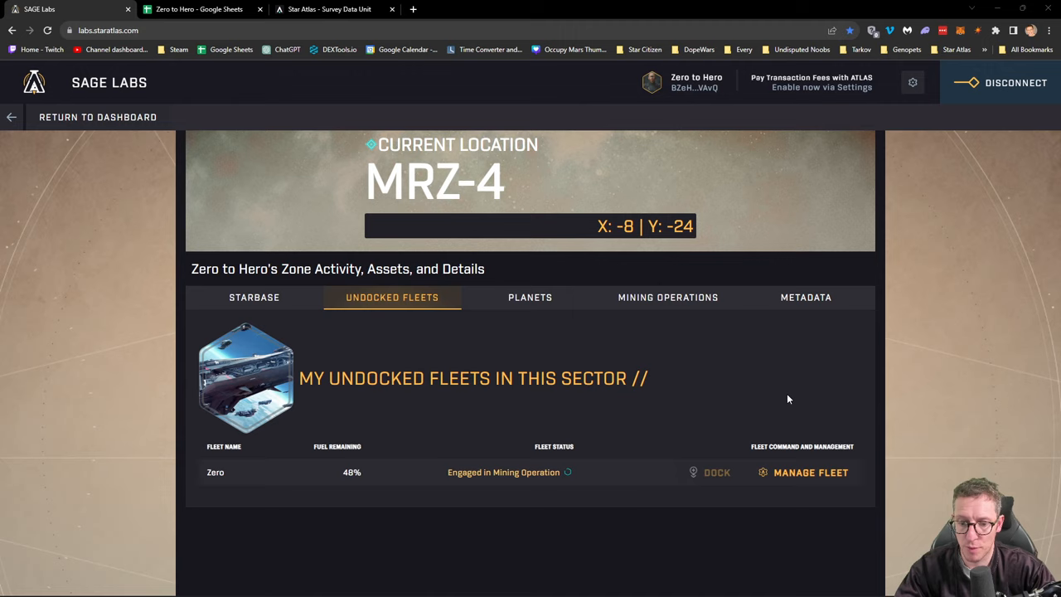
{"action": "mouse_move", "coordinate": [783, 434]}
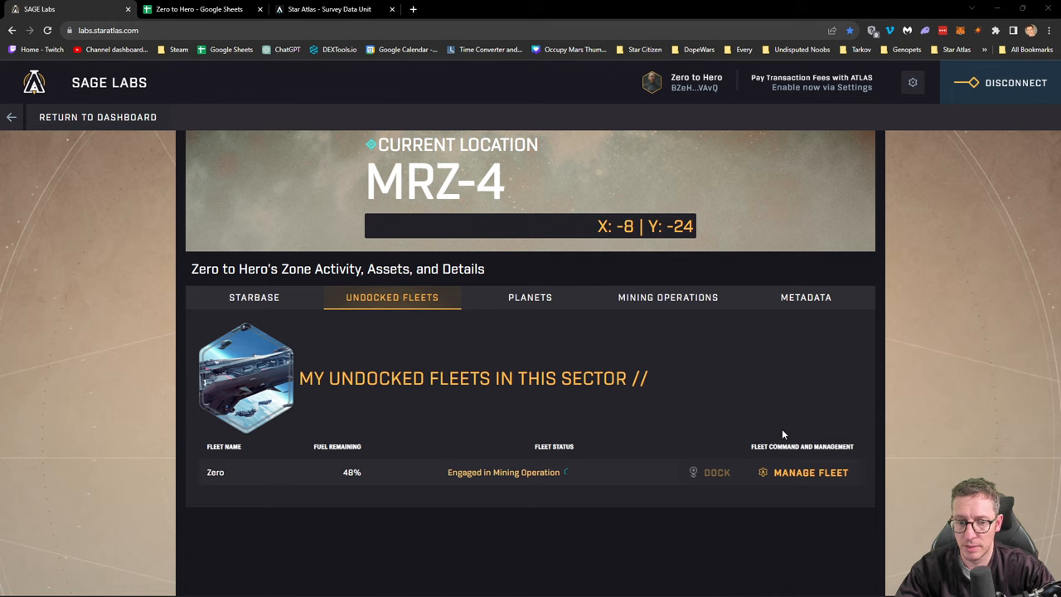
Harvest fleet Zero's mined hydrogen and stop its mining at MRZ-4.
{"action": "left_click", "coordinate": [809, 471]}
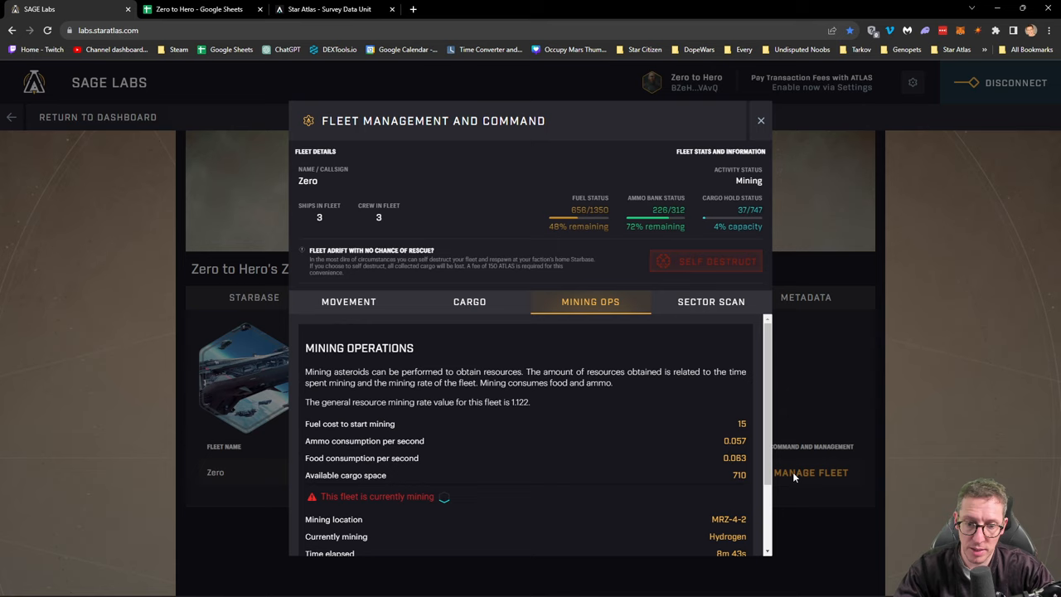
{"action": "scroll", "scroll_direction": "down", "scroll_amount": 3}
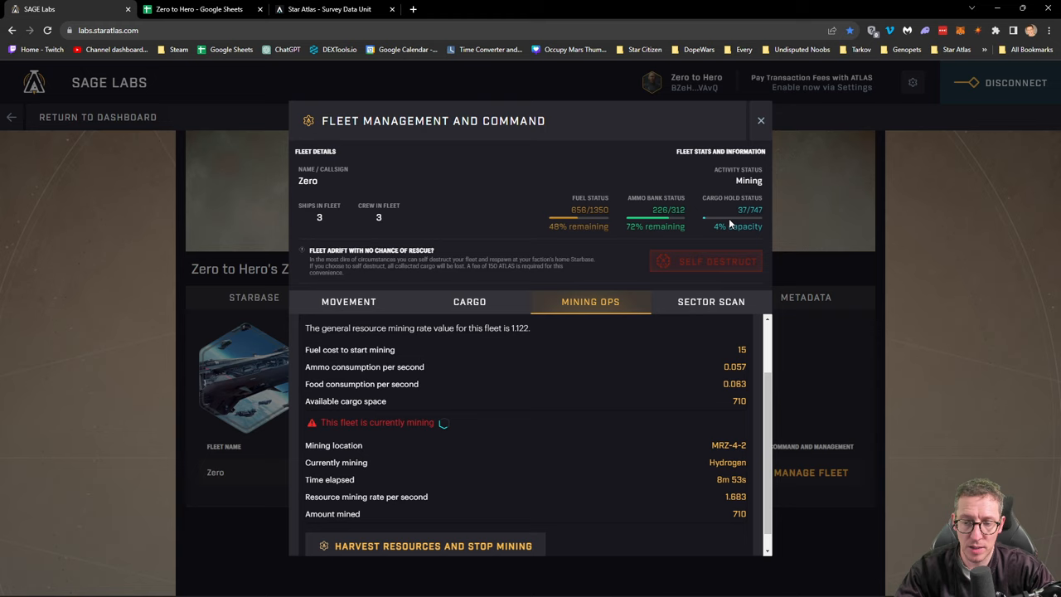
{"action": "left_click", "coordinate": [760, 120]}
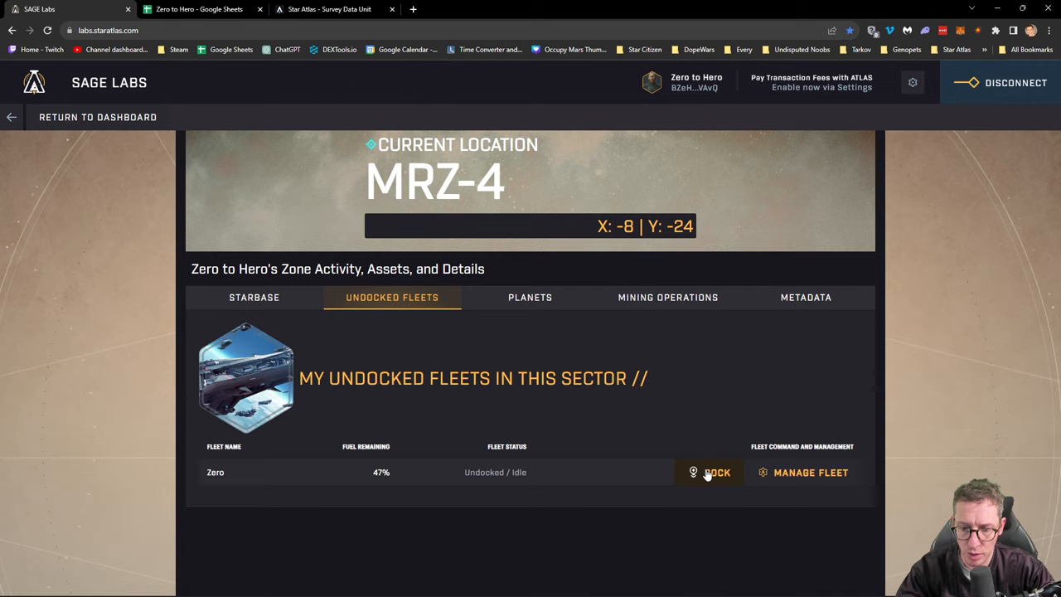
Dock fleet Zero at the MUD starbase and move its hydrogen cargo into the starbase.
{"action": "left_click", "coordinate": [710, 472]}
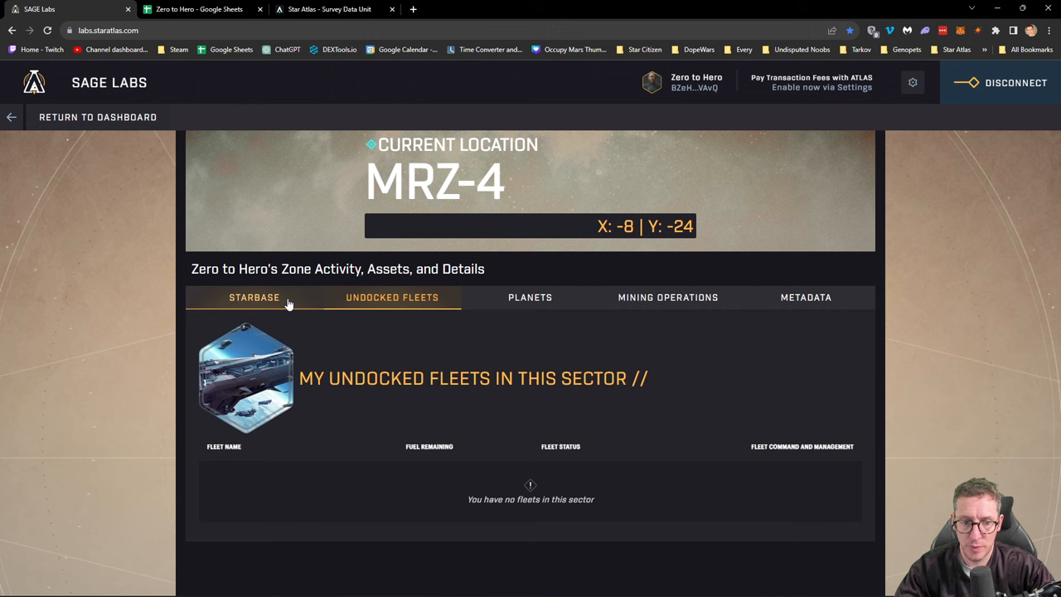
{"action": "left_click", "coordinate": [253, 296]}
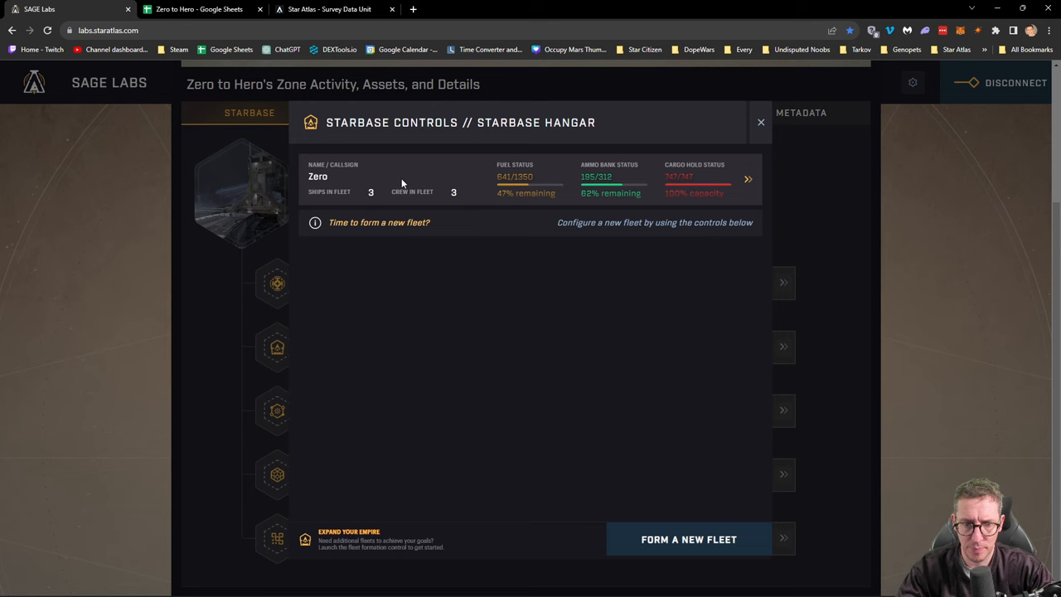
{"action": "left_click", "coordinate": [747, 178]}
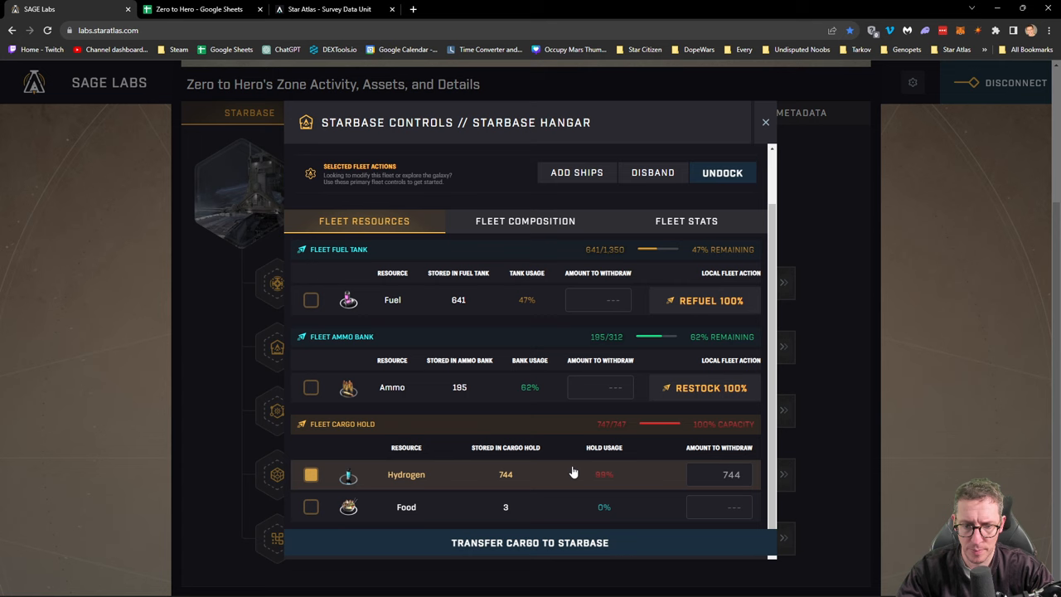
{"action": "left_click", "coordinate": [764, 122]}
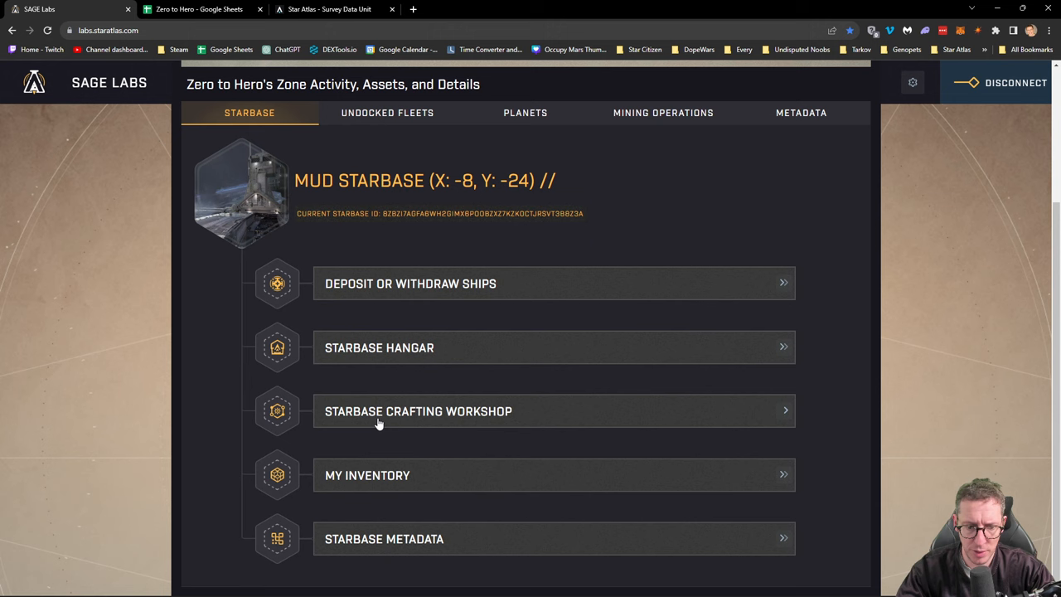
Set the Fuel recipe to the maximum quantity, then view fleet Zero's hangar details.
{"action": "left_click", "coordinate": [418, 410]}
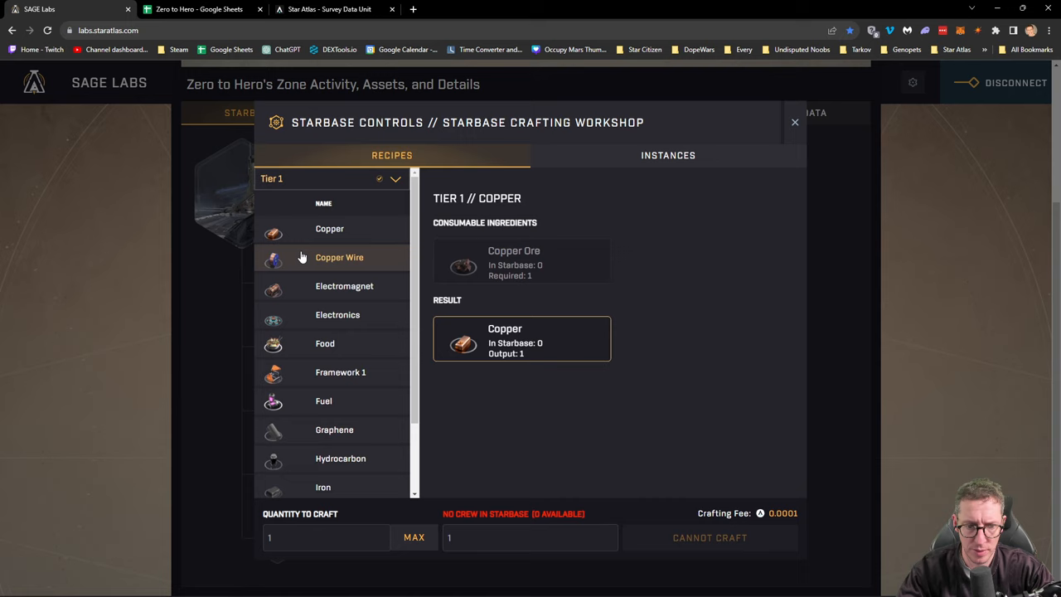
{"action": "left_click", "coordinate": [323, 400]}
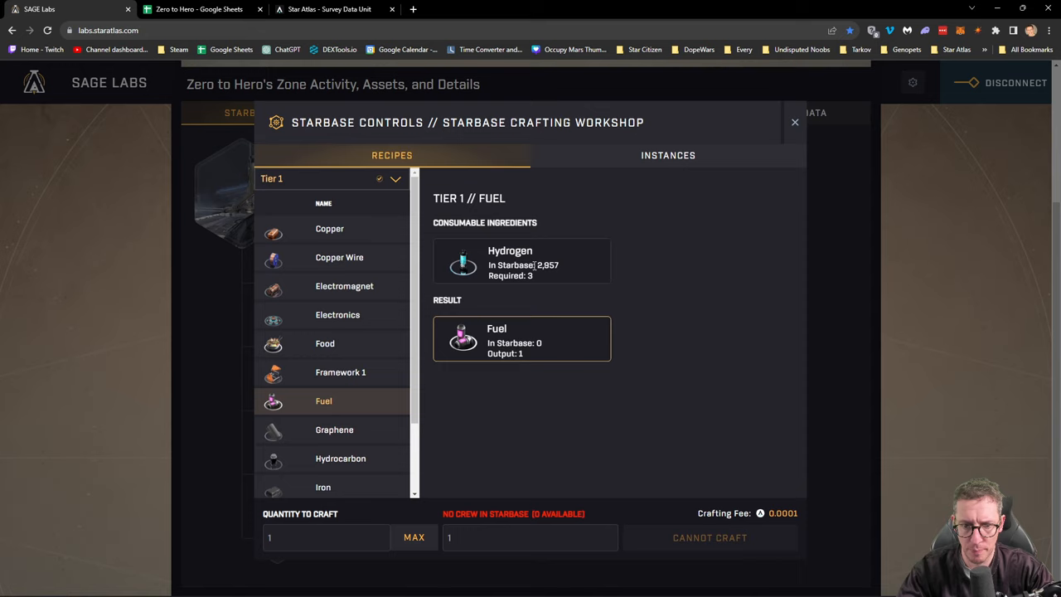
{"action": "left_click", "coordinate": [414, 537]}
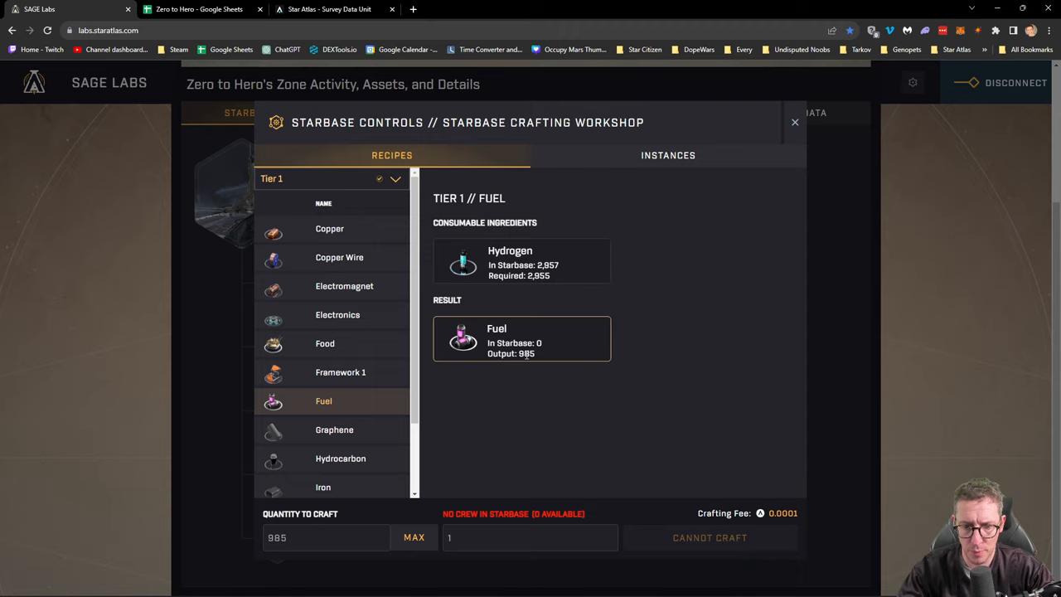
{"action": "left_click", "coordinate": [794, 121]}
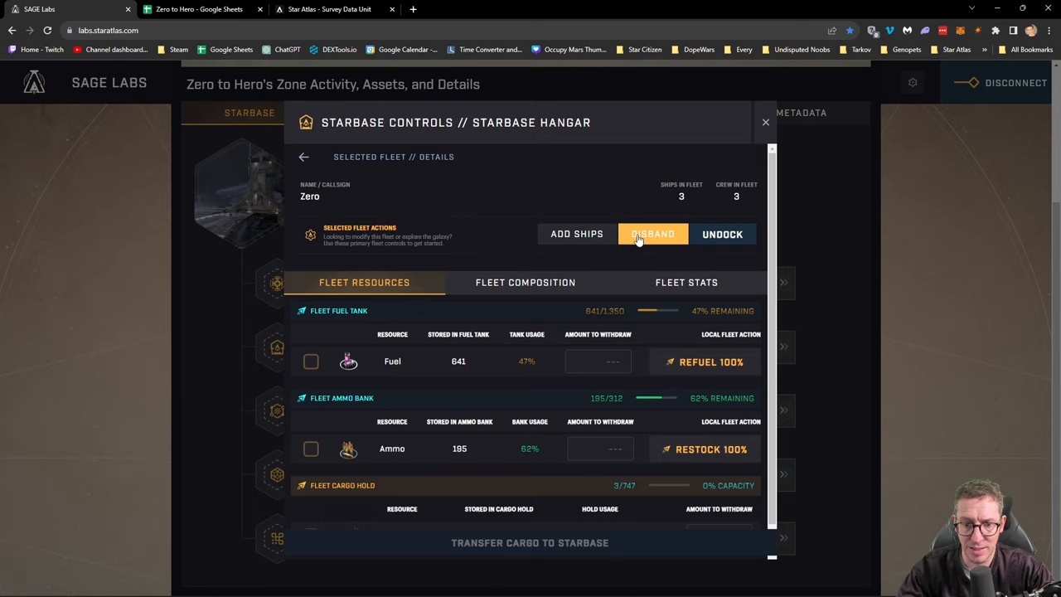
Disband fleet Zero, returning its crew and fuel to the starbase.
{"action": "left_click", "coordinate": [653, 233]}
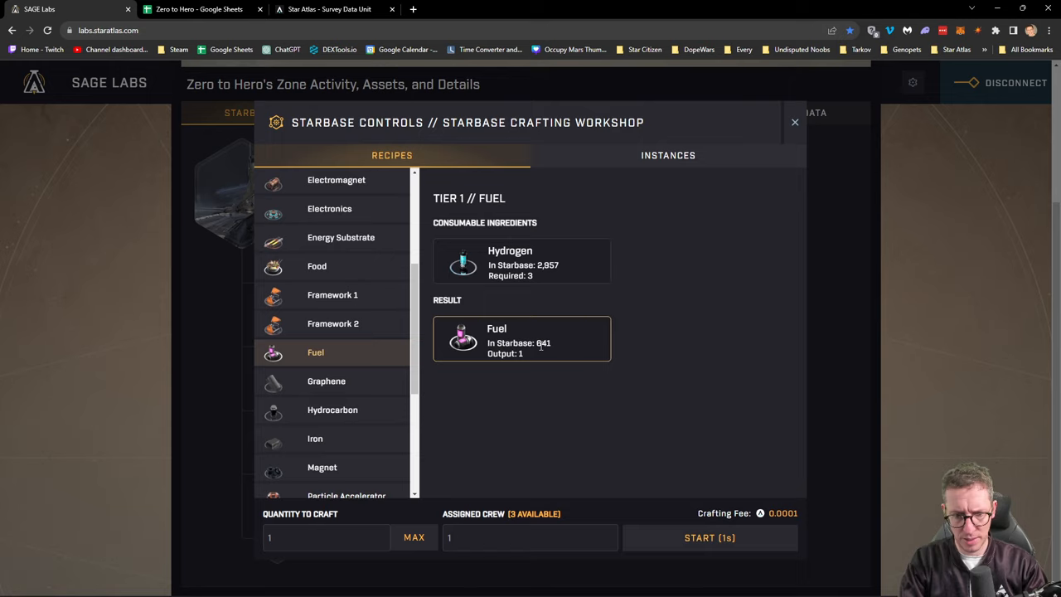
Start crafting 985 fuel and close the crafting workshop.
{"action": "left_click", "coordinate": [668, 155]}
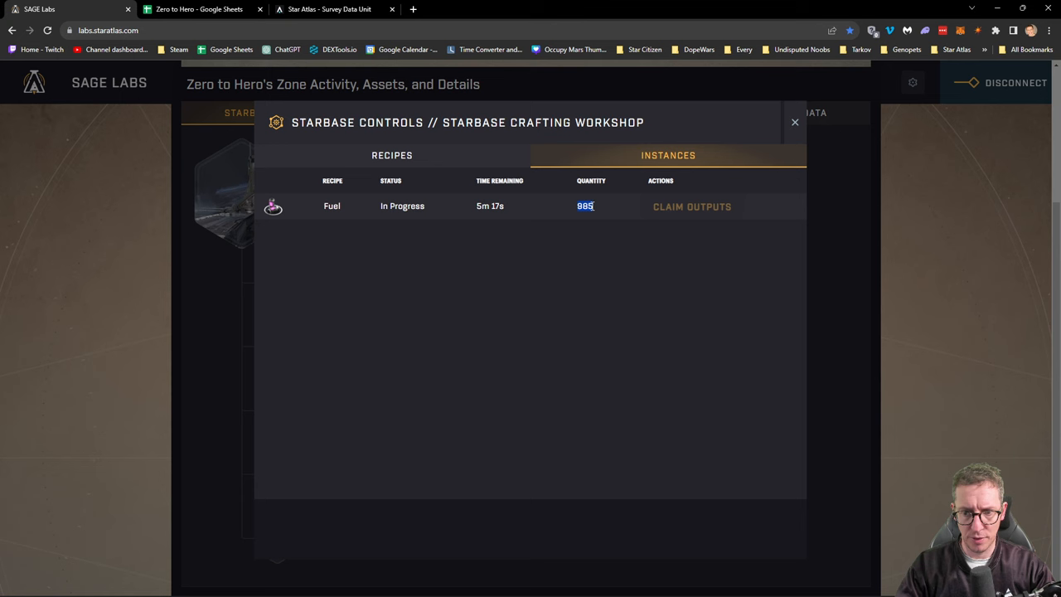
{"action": "left_click", "coordinate": [794, 122]}
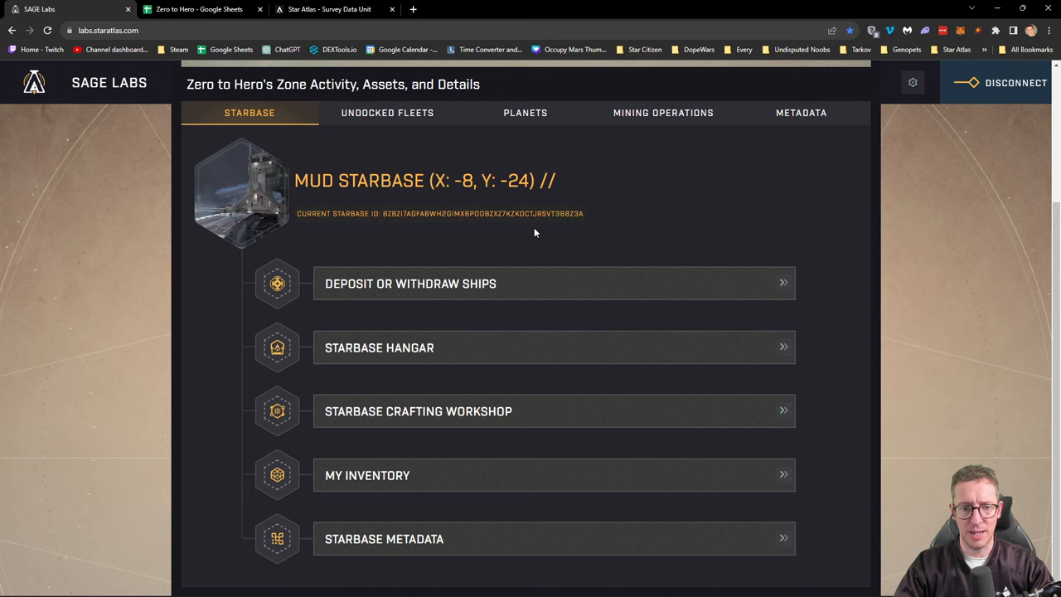
Switch to the crafting path chart image in Windows Photos.
{"action": "left_click", "coordinate": [329, 9]}
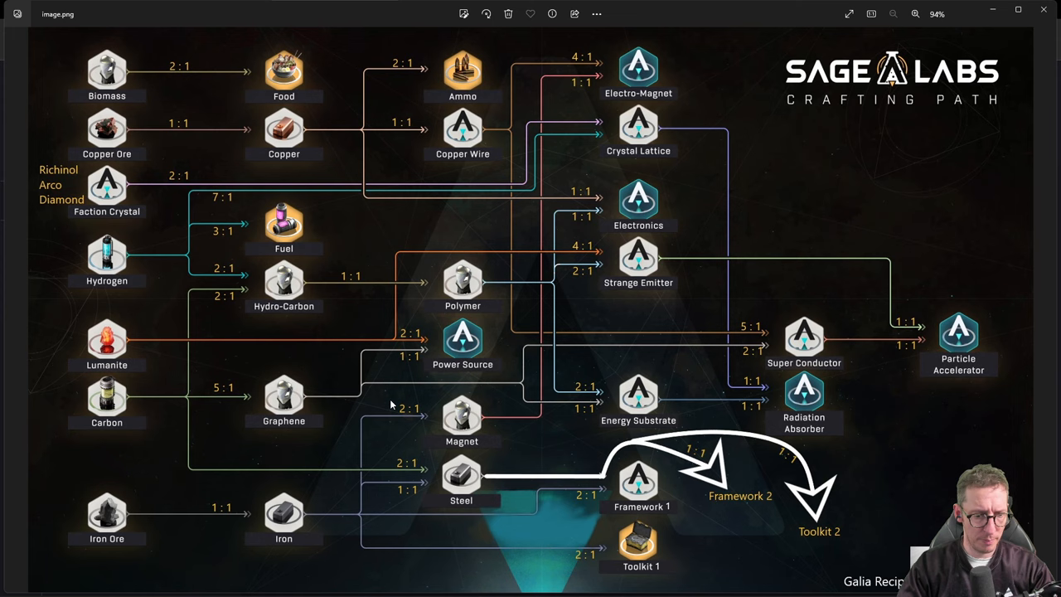
{"action": "mouse_move", "coordinate": [131, 515]}
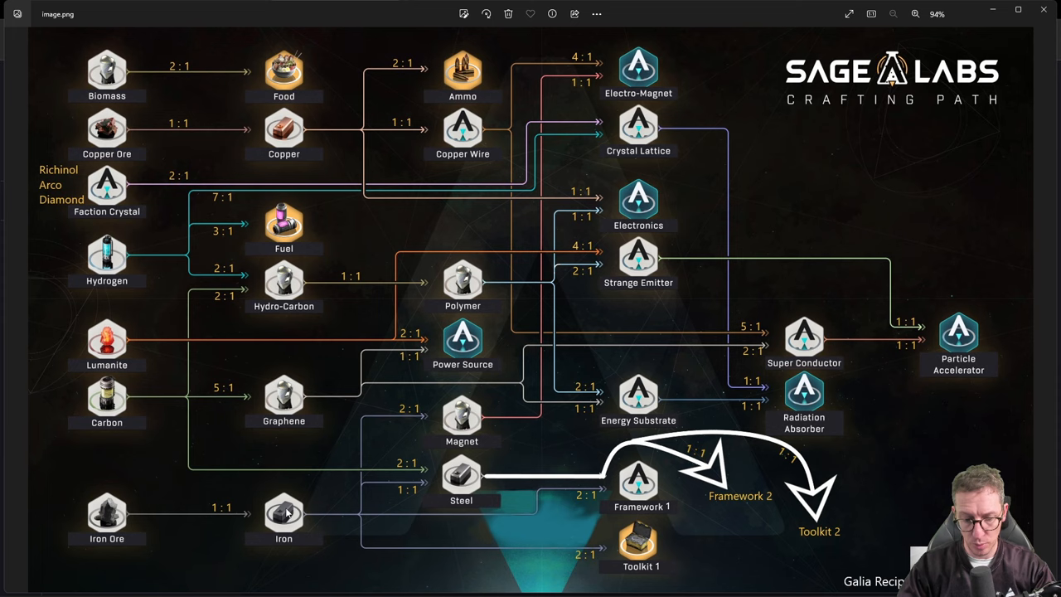
{"action": "mouse_move", "coordinate": [930, 206]}
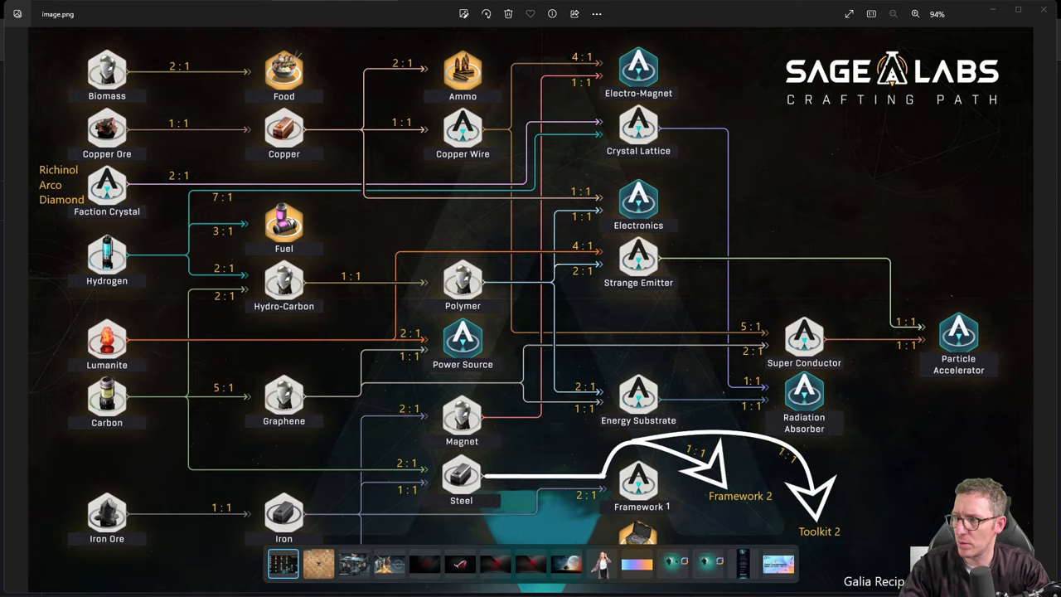
View the sector resource map, then return to the Zero to Hero spreadsheet.
{"action": "left_click", "coordinate": [320, 563]}
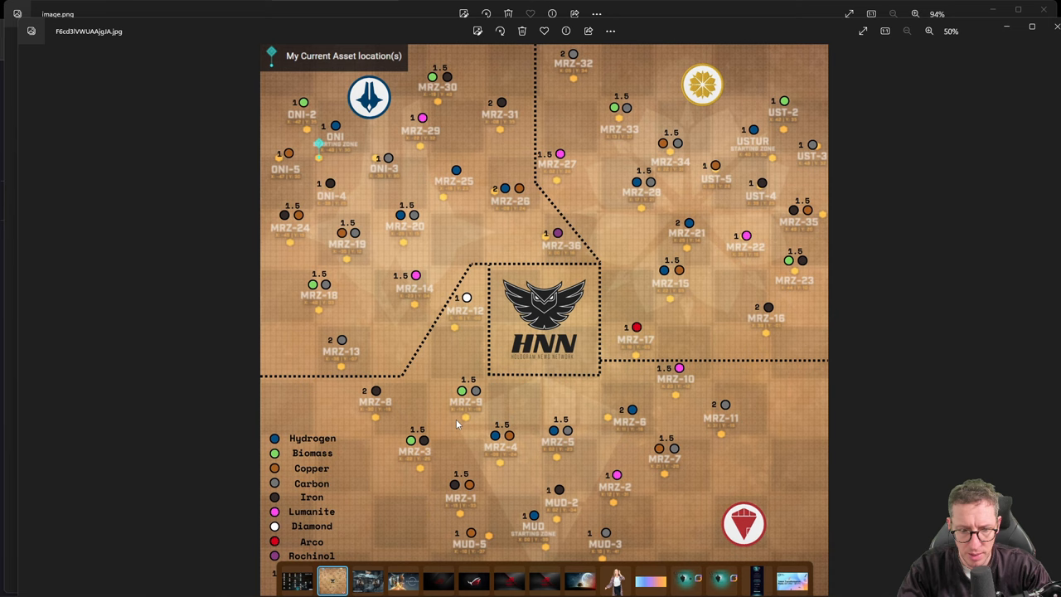
{"action": "mouse_move", "coordinate": [390, 404]}
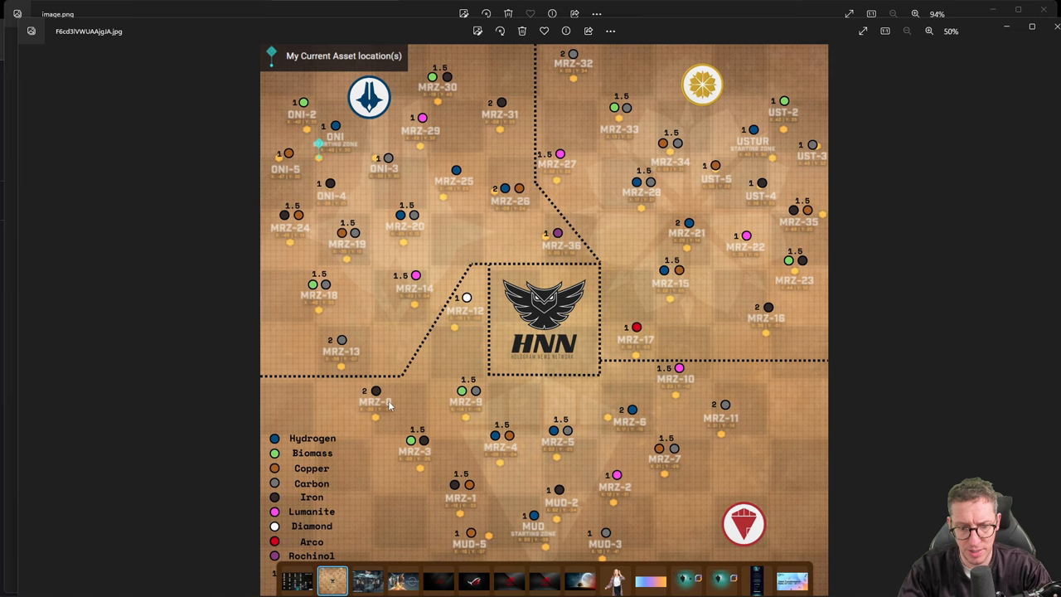
{"action": "mouse_move", "coordinate": [375, 392]}
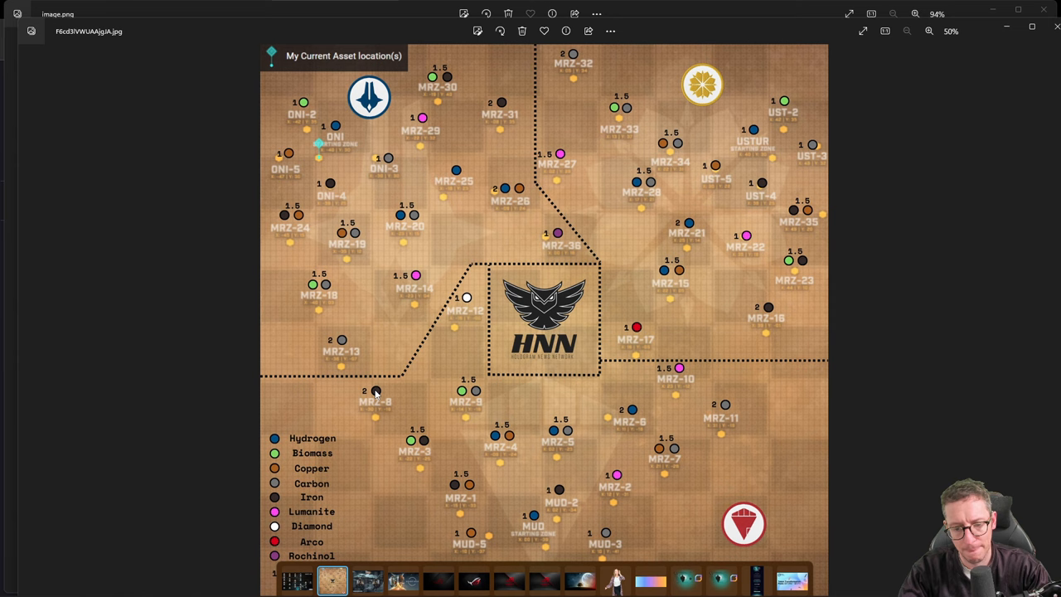
{"action": "mouse_move", "coordinate": [375, 421]}
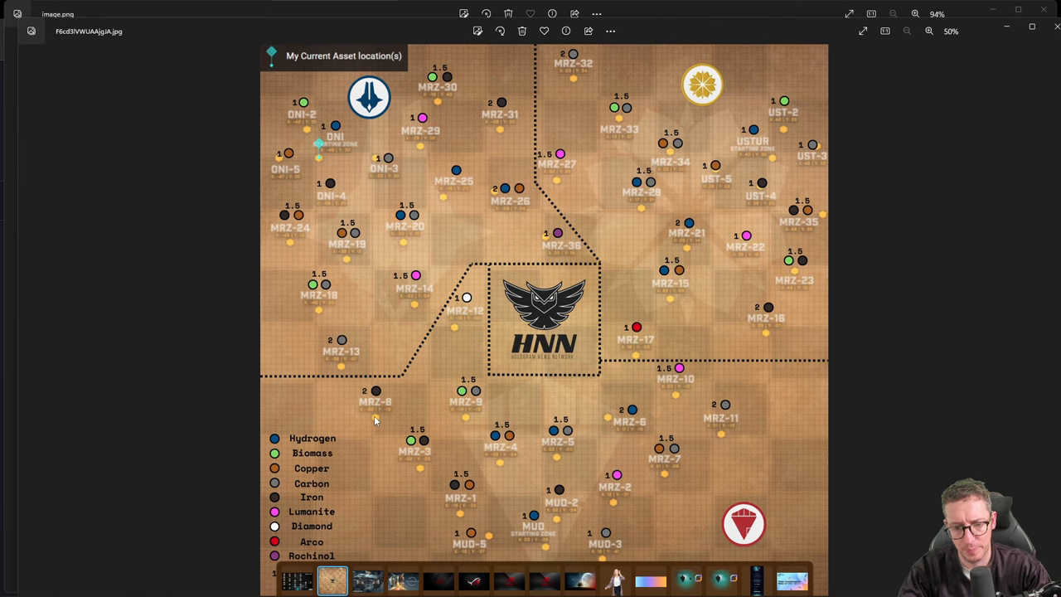
{"action": "mouse_move", "coordinate": [419, 467]}
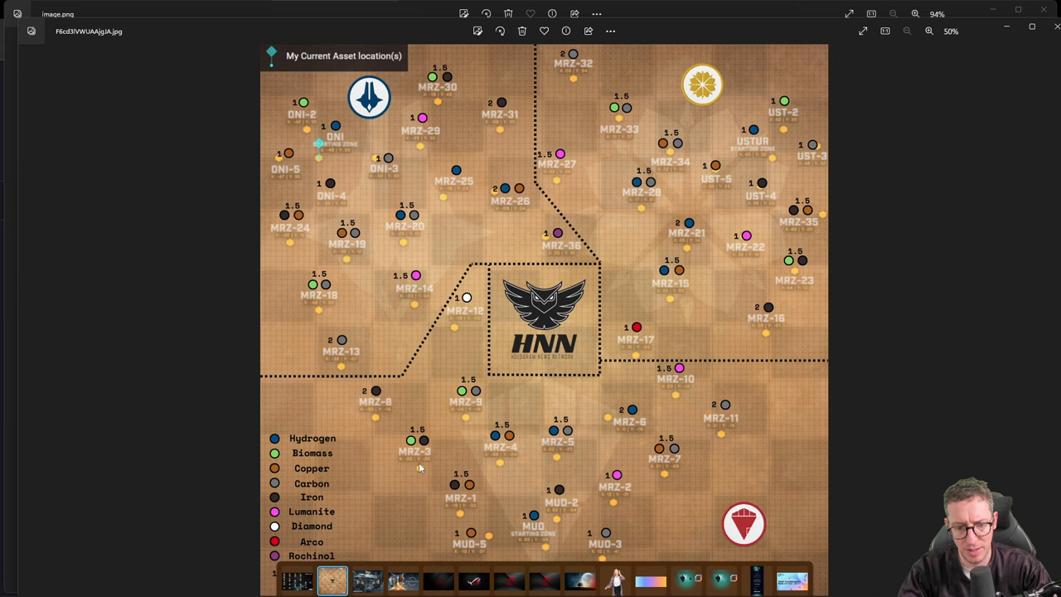
{"action": "mouse_move", "coordinate": [296, 522]}
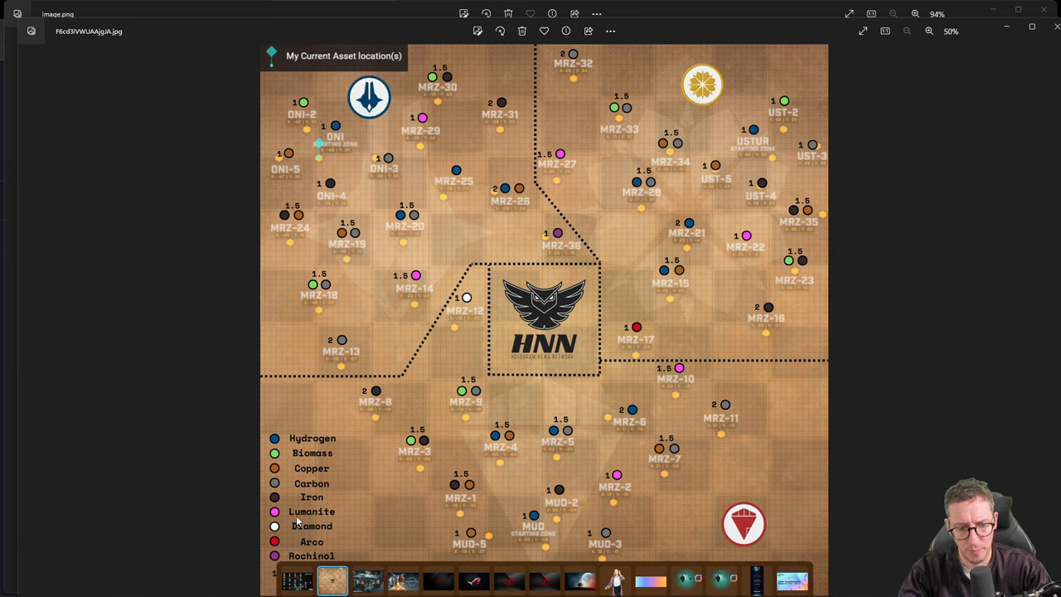
{"action": "mouse_move", "coordinate": [431, 412]}
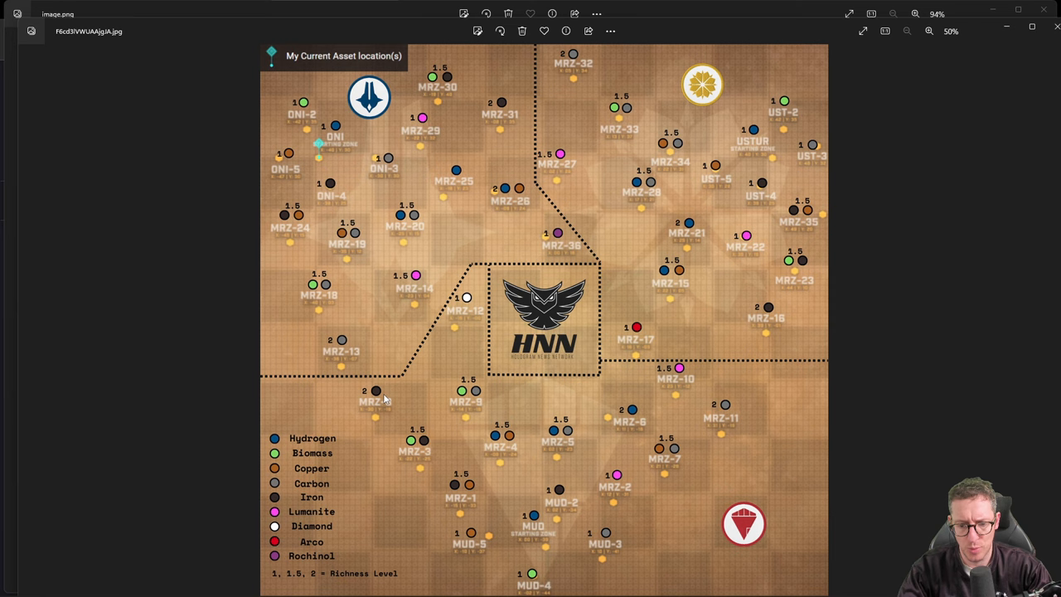
{"action": "mouse_move", "coordinate": [859, 121]}
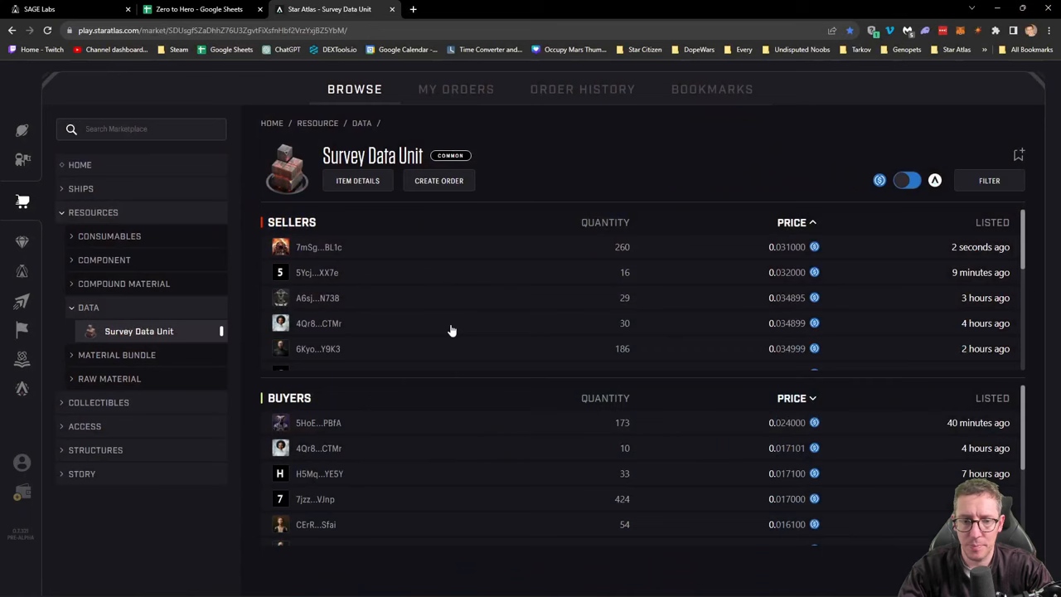
{"action": "left_click", "coordinate": [199, 9]}
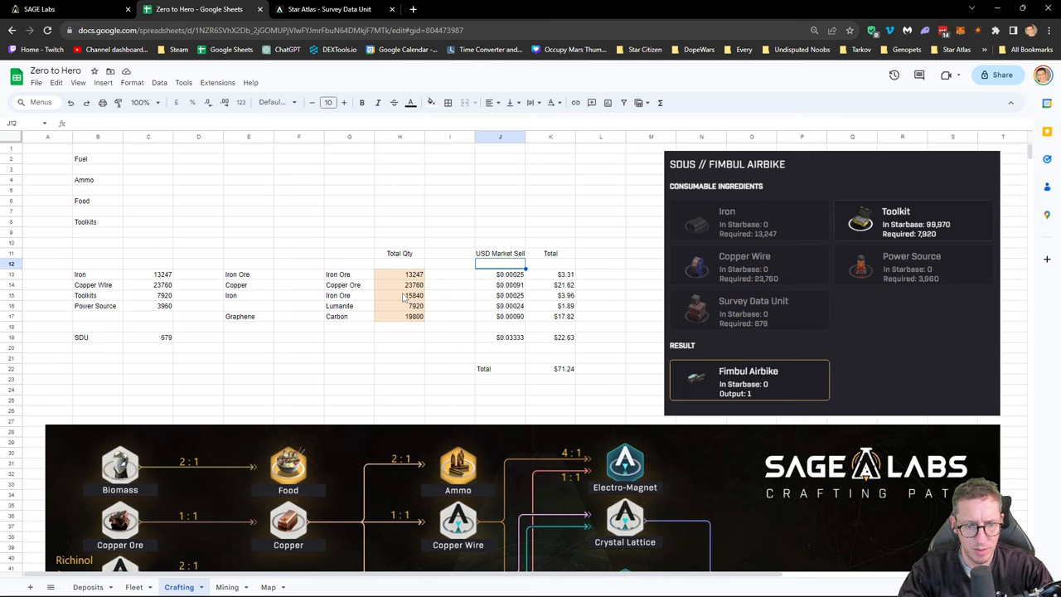
Inspect the iron ore total and Toolkits row, then open the Mining sheet.
{"action": "left_click", "coordinate": [413, 274]}
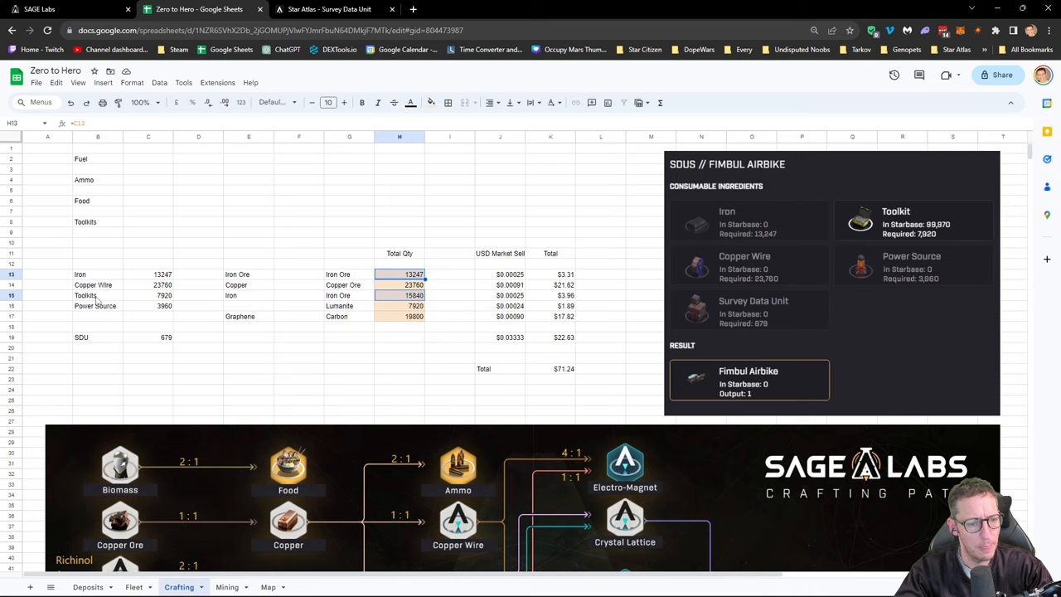
{"action": "left_click", "coordinate": [97, 295]}
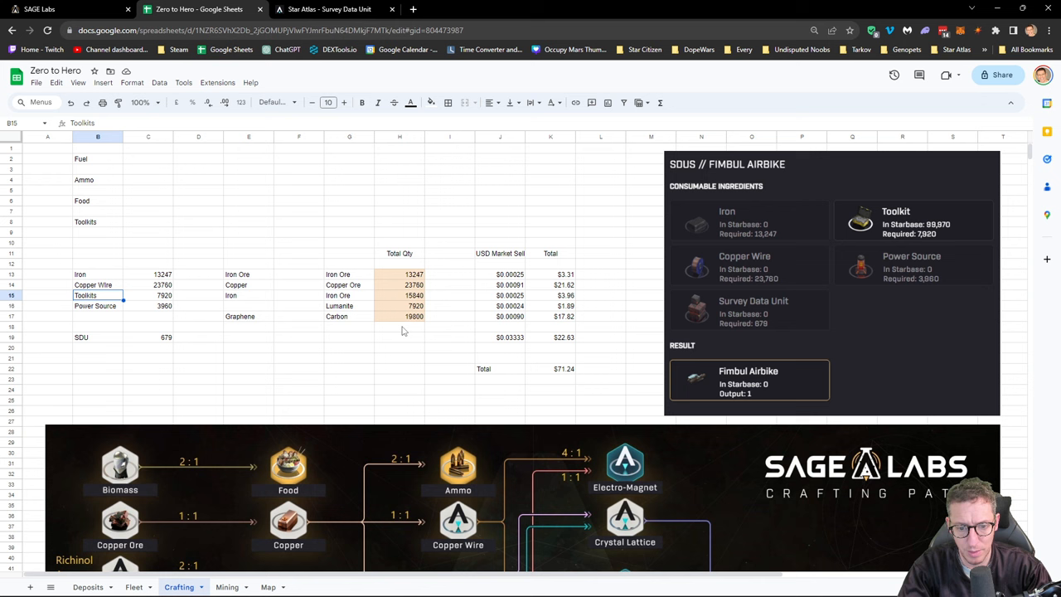
{"action": "left_click", "coordinate": [227, 587]}
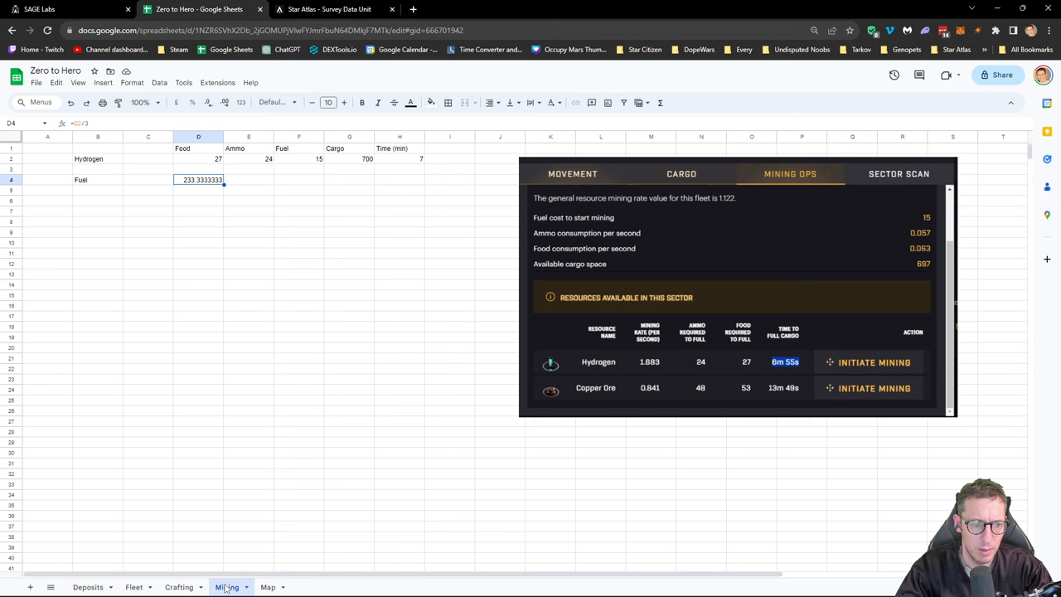
Back on the Crafting sheet, review the column H capacity formulas multiplying by 7.
{"action": "left_click", "coordinate": [179, 587]}
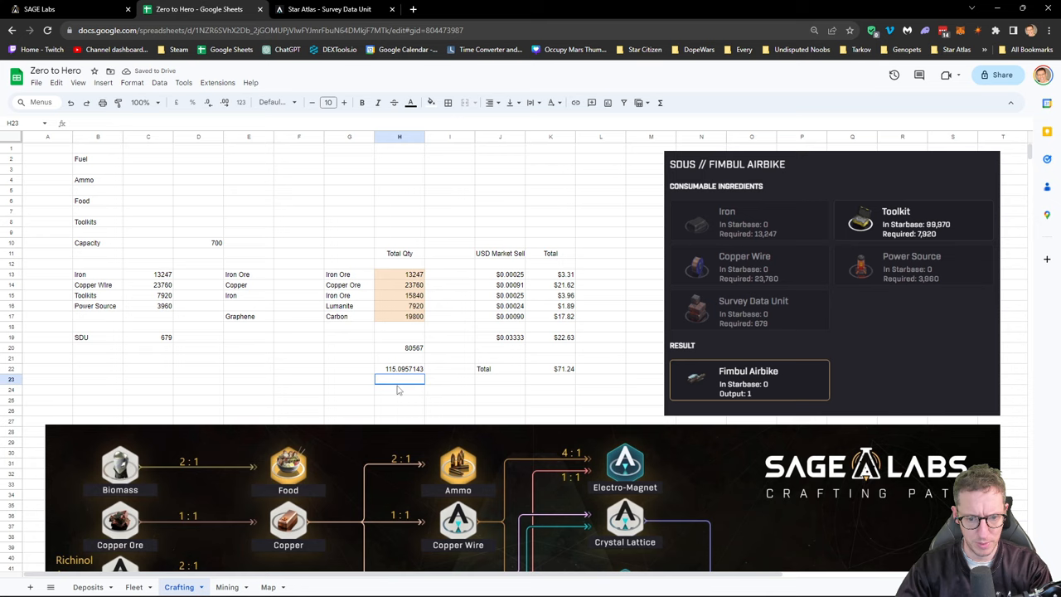
{"action": "left_click", "coordinate": [208, 102]}
{"action": "type", "text": "805.67"}
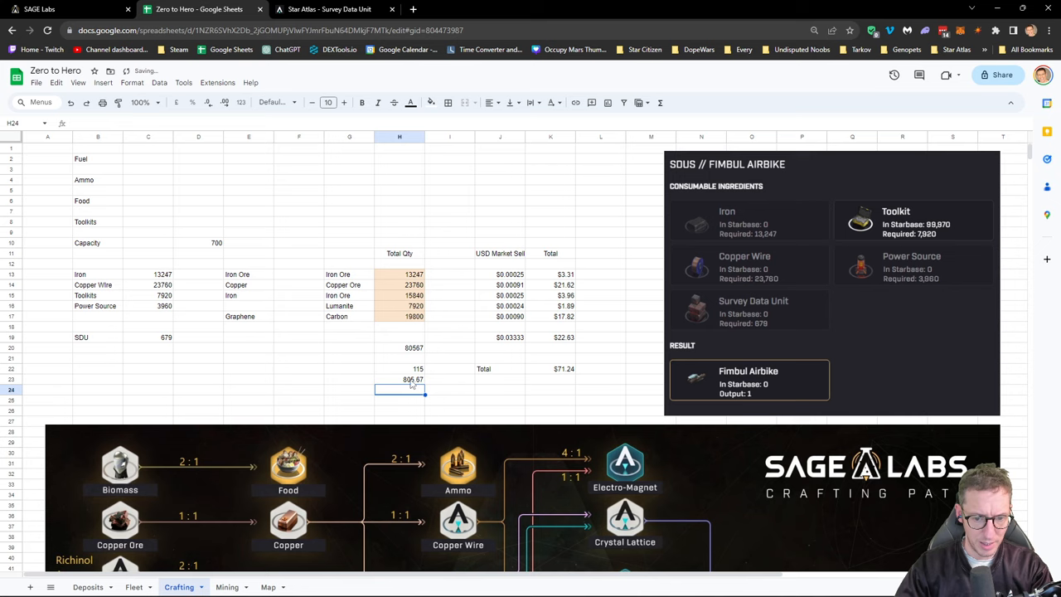
{"action": "left_click", "coordinate": [400, 379]}
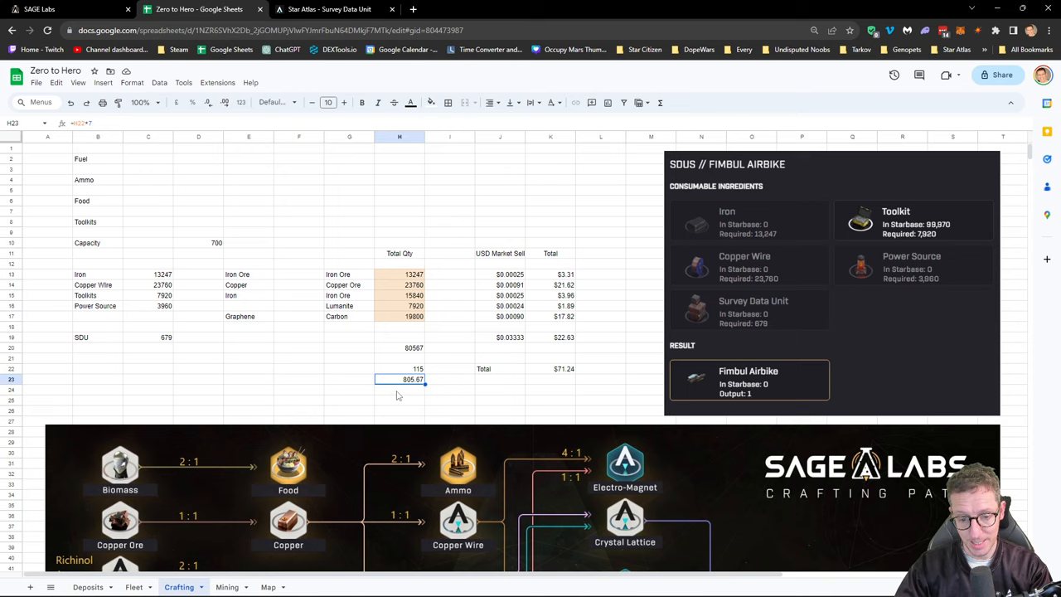
{"action": "left_click", "coordinate": [398, 390]}
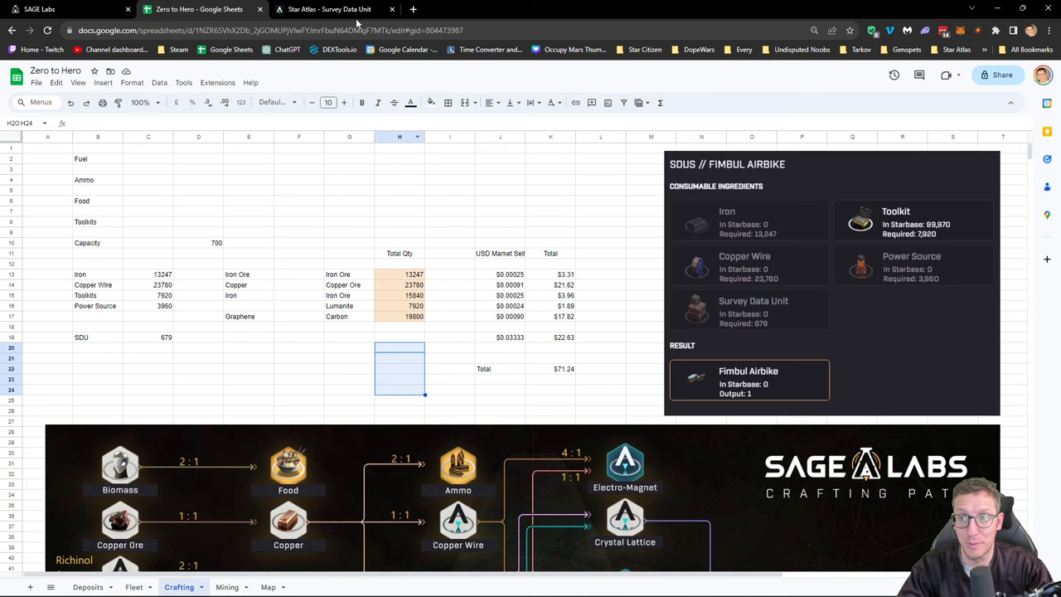
{"action": "mouse_move", "coordinate": [300, 399]}
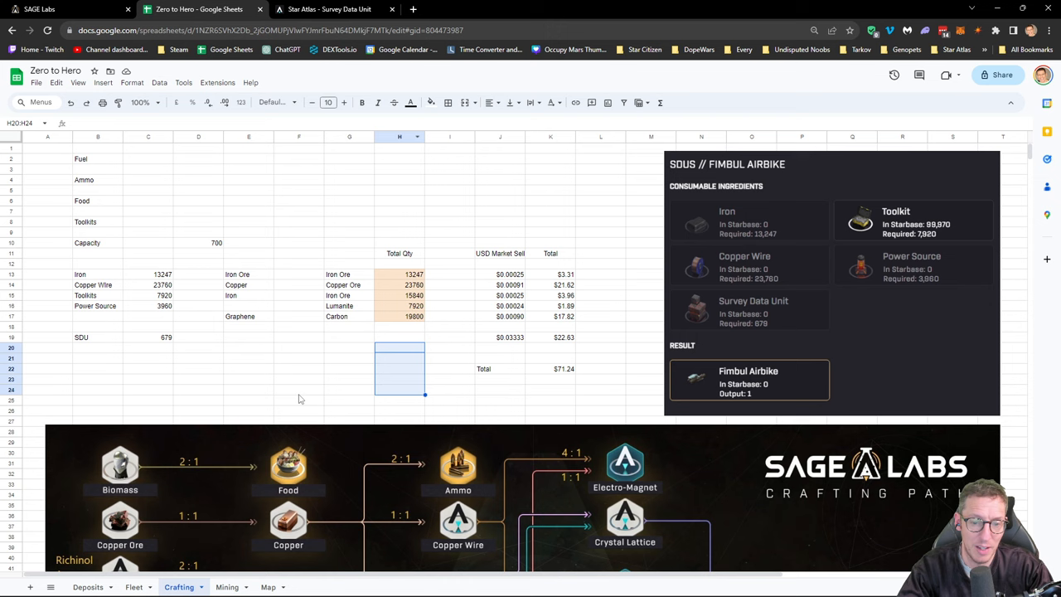
Switch to SAGE Labs, return to the player dashboard and dismiss the welcome message.
{"action": "left_click", "coordinate": [328, 10]}
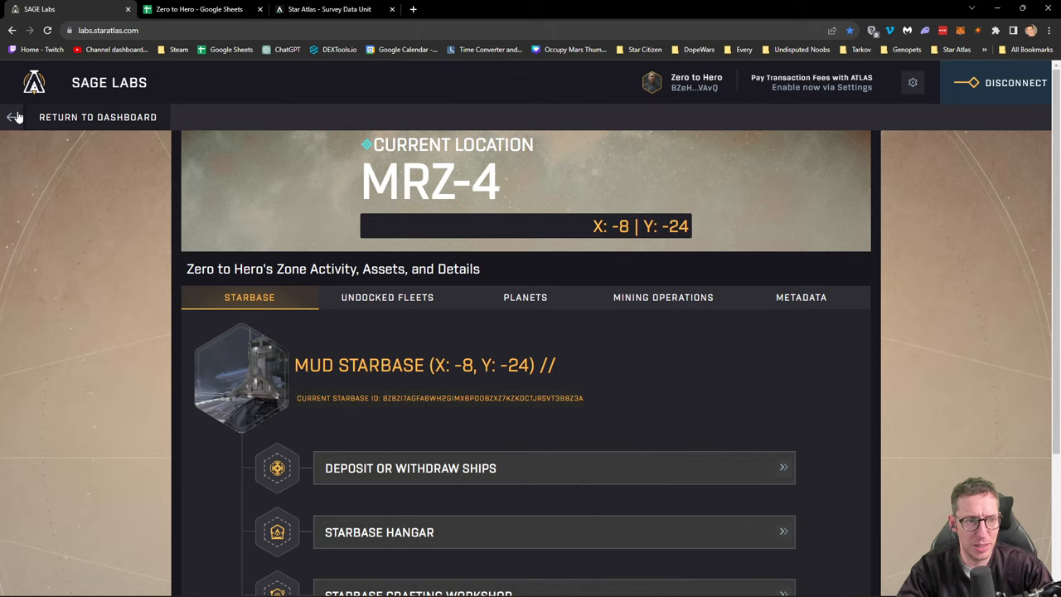
{"action": "left_click", "coordinate": [98, 117]}
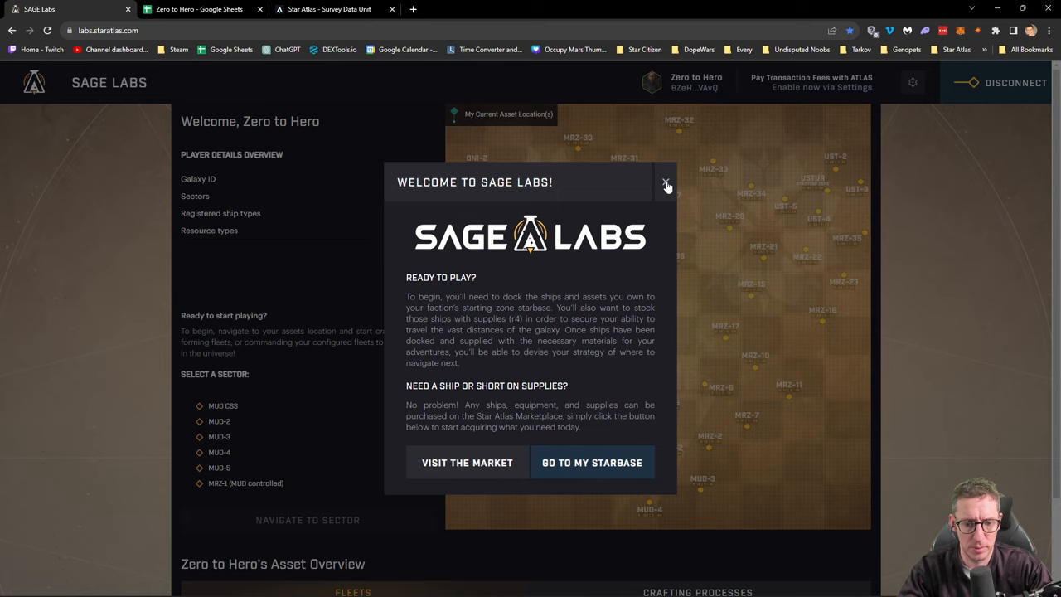
{"action": "left_click", "coordinate": [665, 182]}
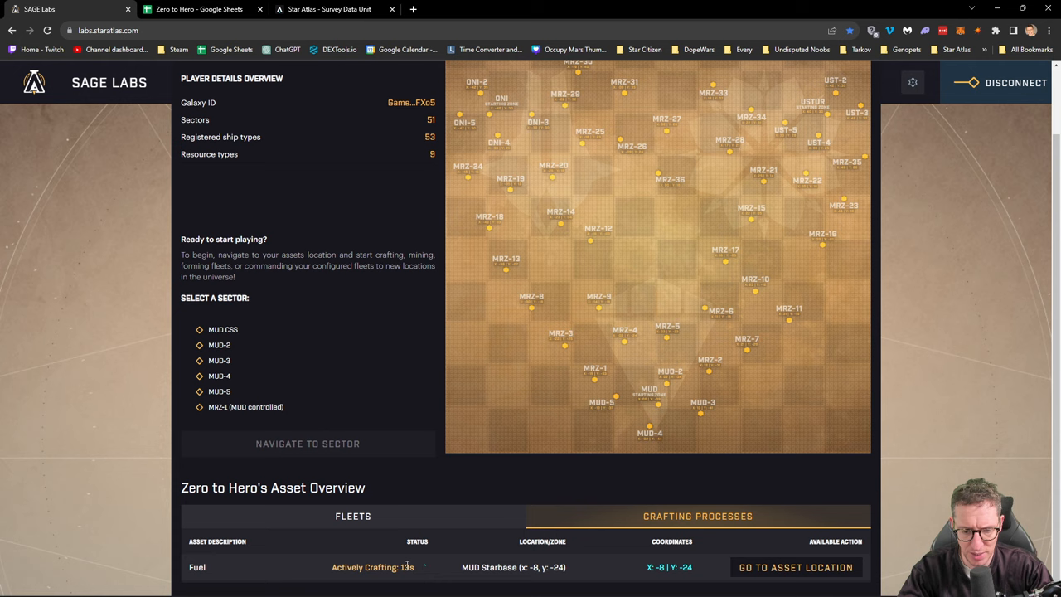
{"action": "mouse_move", "coordinate": [405, 454]}
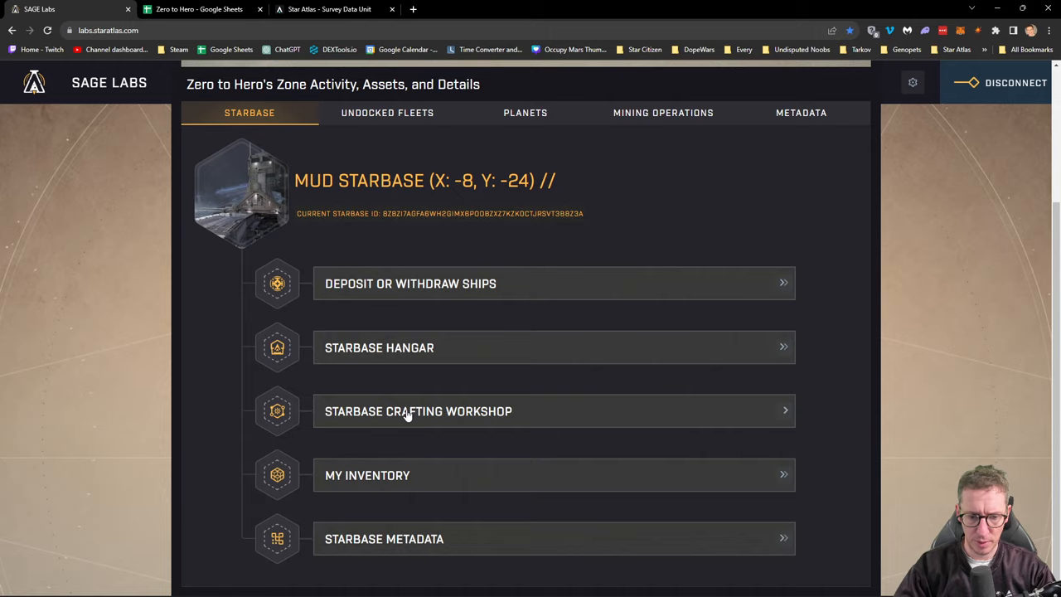
Claim the 985 finished fuel from the Crafting Workshop and approve it in Phantom.
{"action": "left_click", "coordinate": [418, 411]}
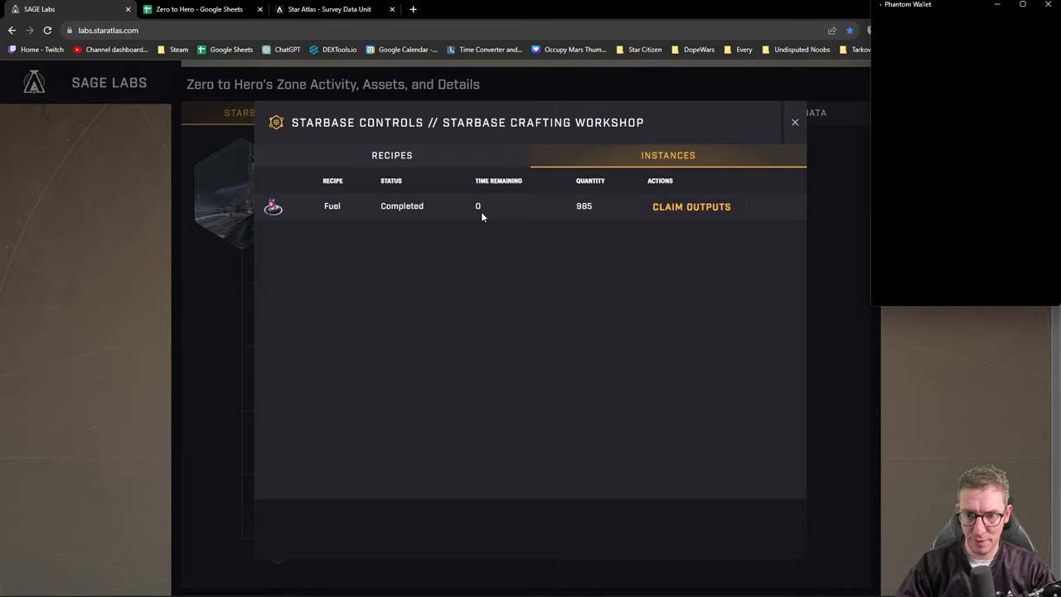
{"action": "left_click", "coordinate": [691, 206]}
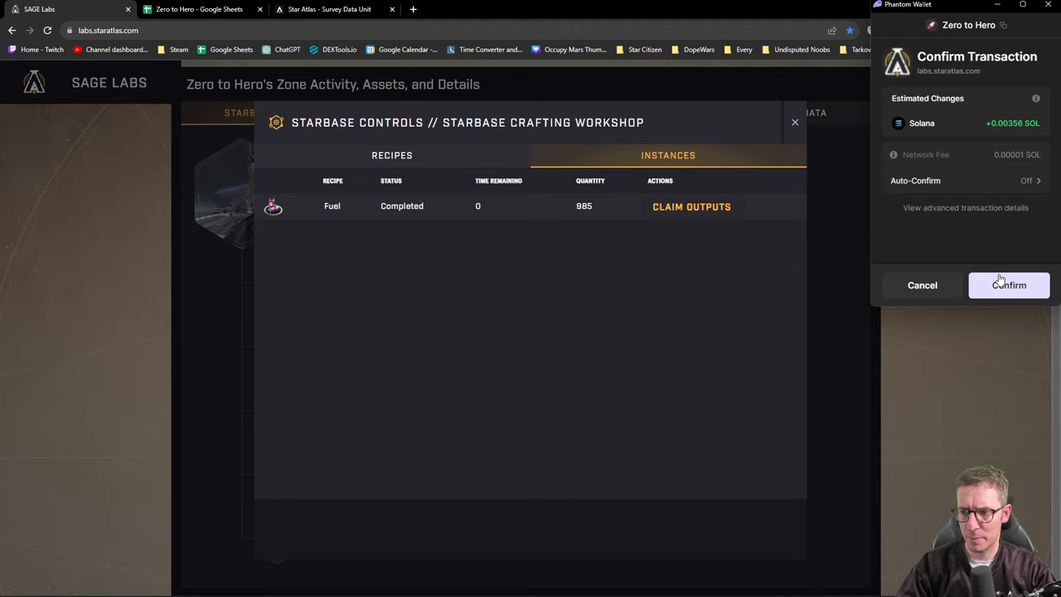
{"action": "left_click", "coordinate": [1009, 285]}
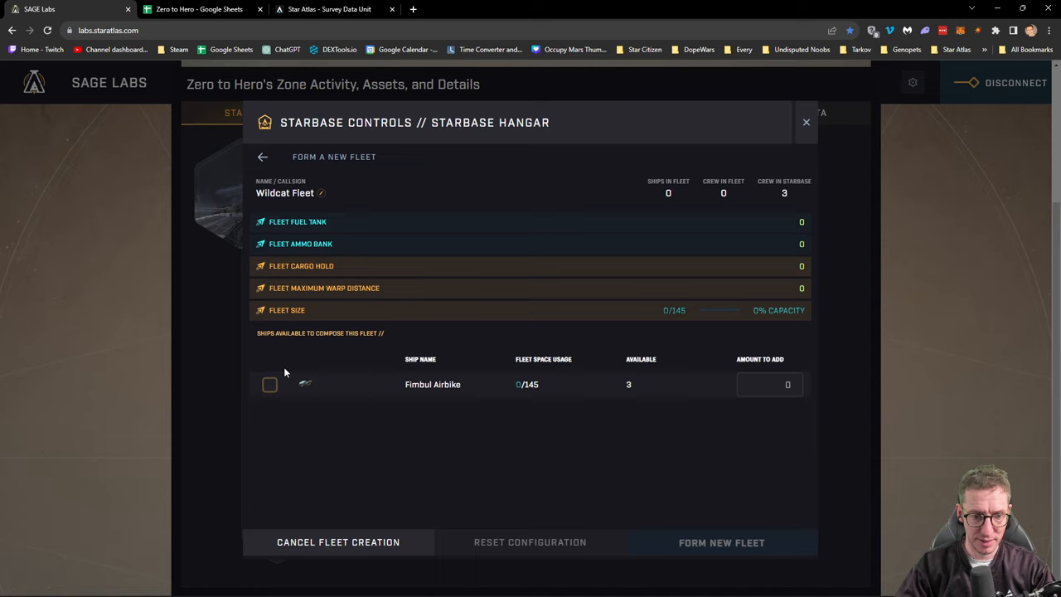
Cancel the Wildcat Fleet creation, close the Starbase Hangar, and go back to the dashboard.
{"action": "left_click", "coordinate": [769, 384]}
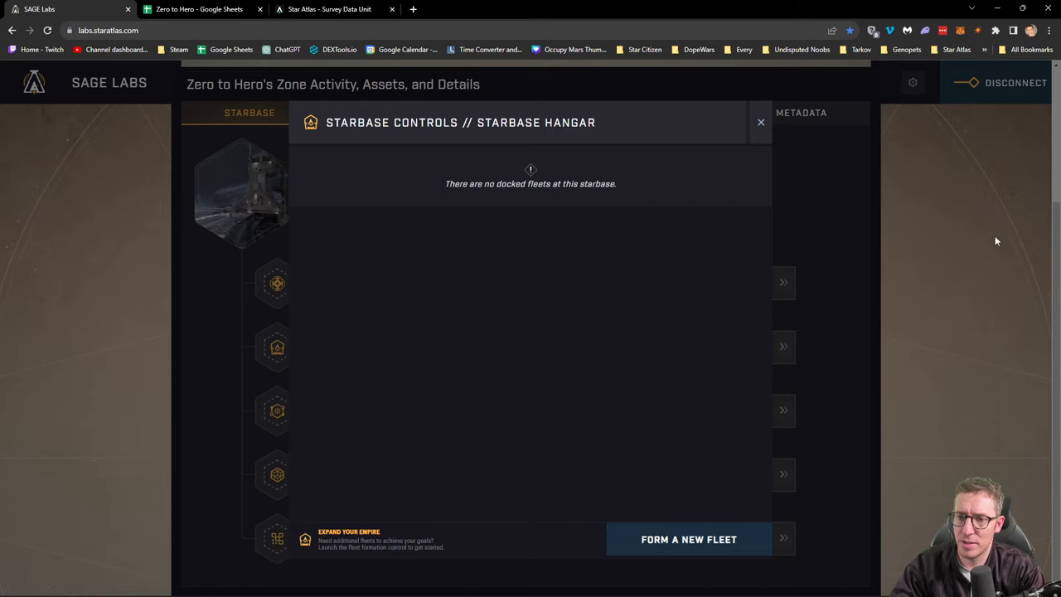
{"action": "mouse_move", "coordinate": [628, 246]}
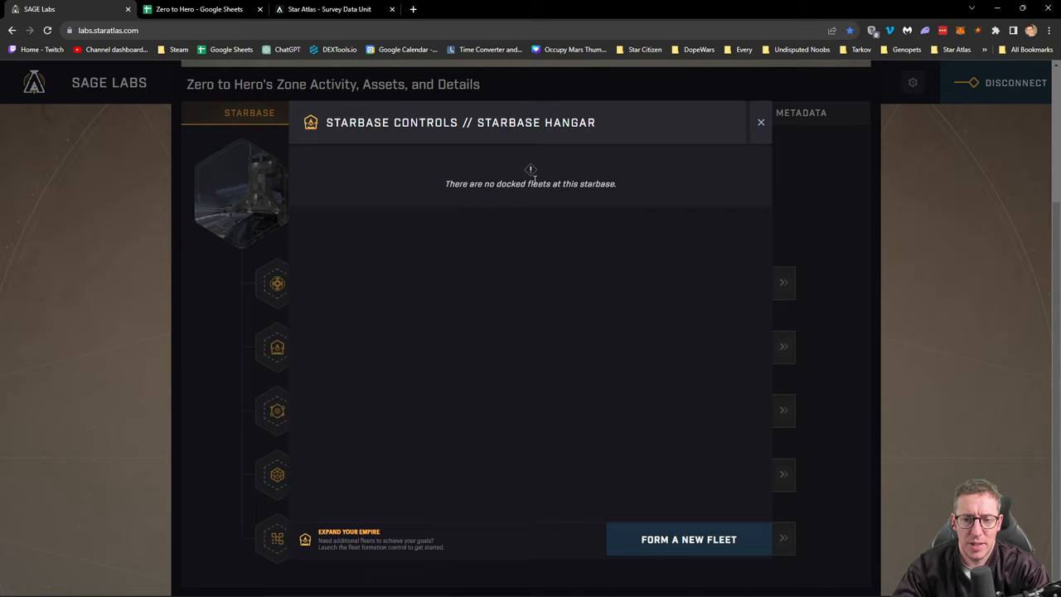
{"action": "mouse_move", "coordinate": [760, 125]}
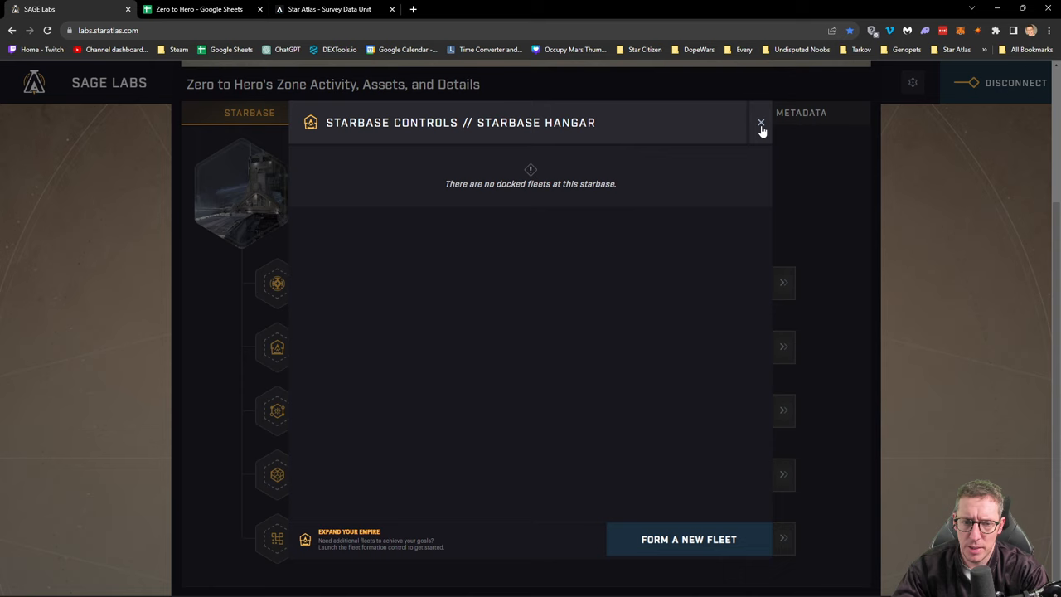
{"action": "mouse_move", "coordinate": [373, 221]}
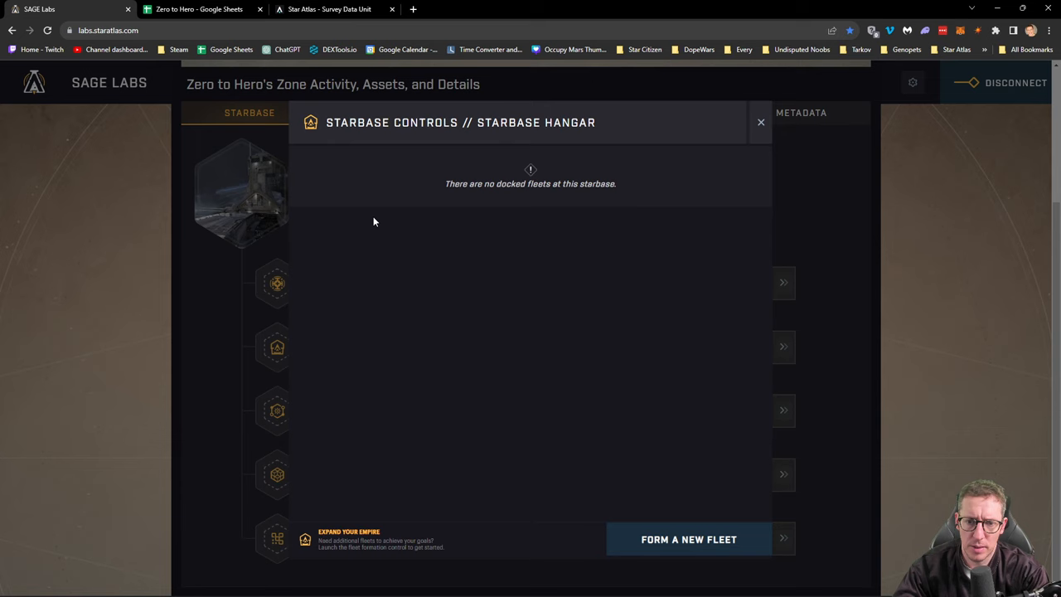
{"action": "left_click", "coordinate": [760, 121]}
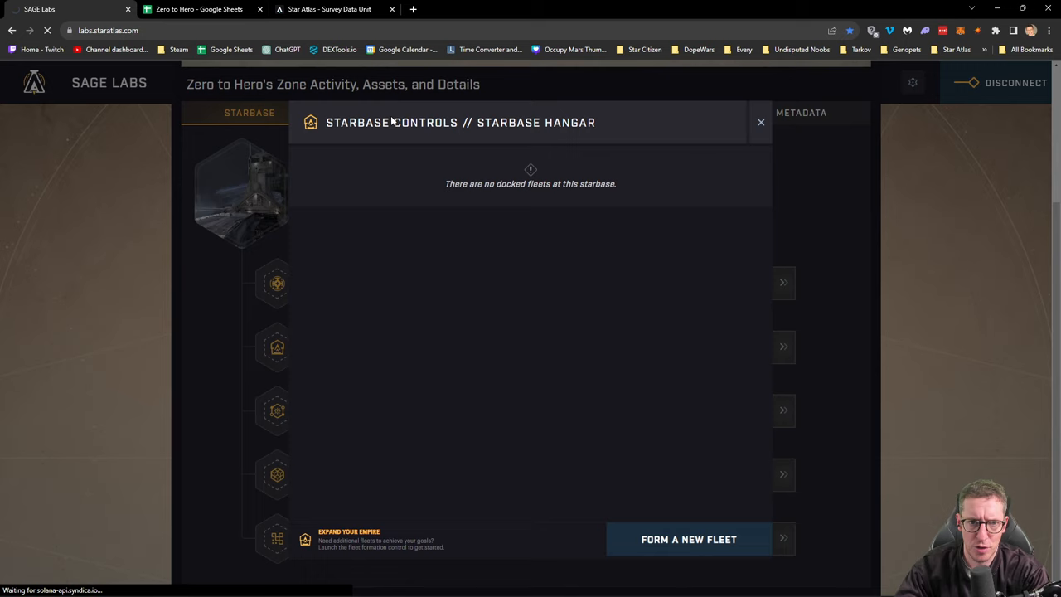
{"action": "left_click", "coordinate": [1015, 82]}
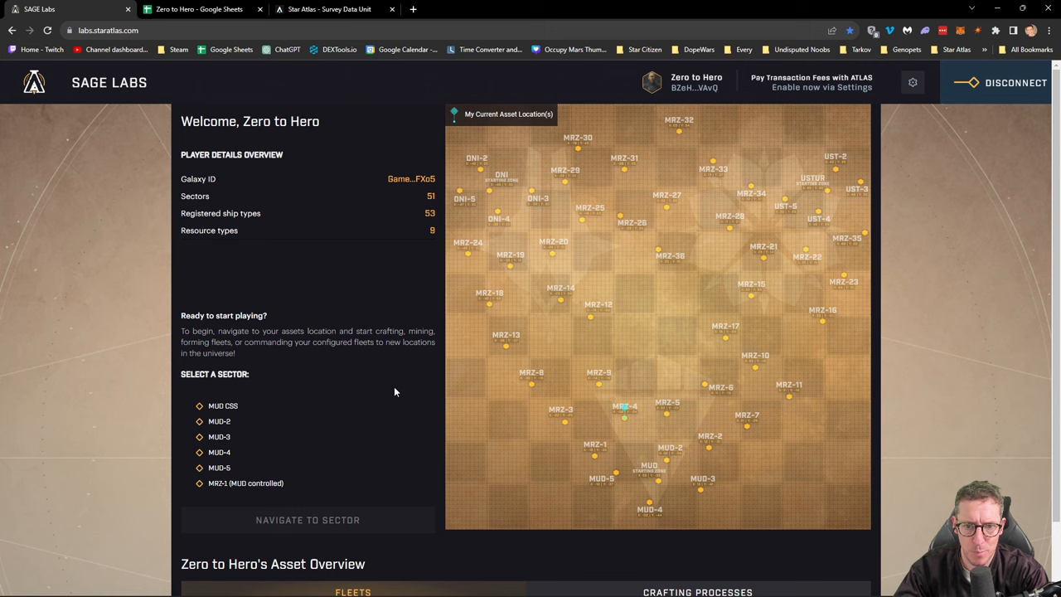
Refuel Wildcat Fleet to a full 1,350 fuel and close the hangar dialog.
{"action": "left_click", "coordinate": [624, 406]}
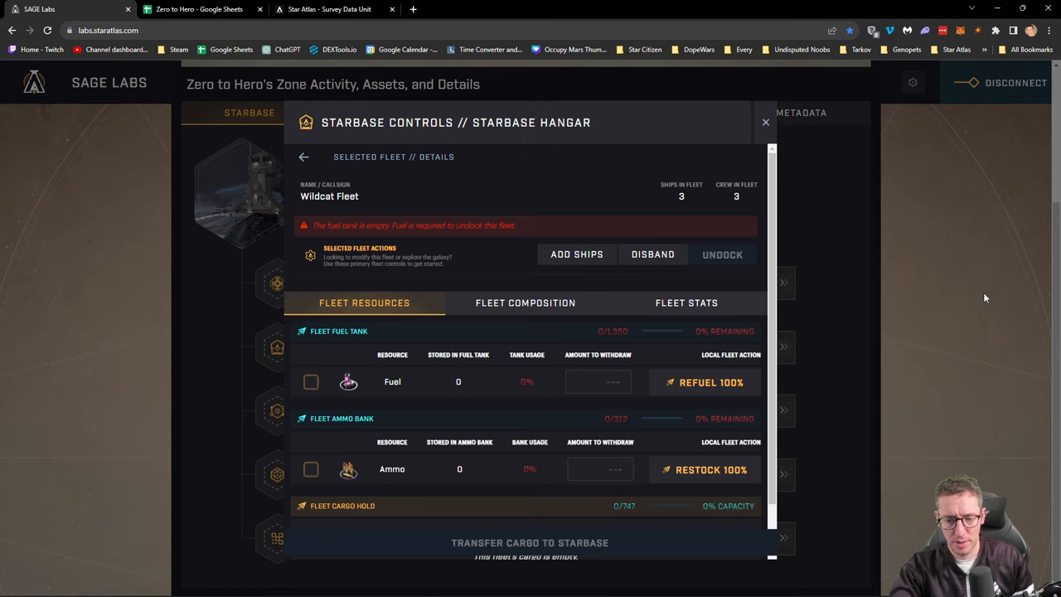
{"action": "left_click", "coordinate": [710, 382]}
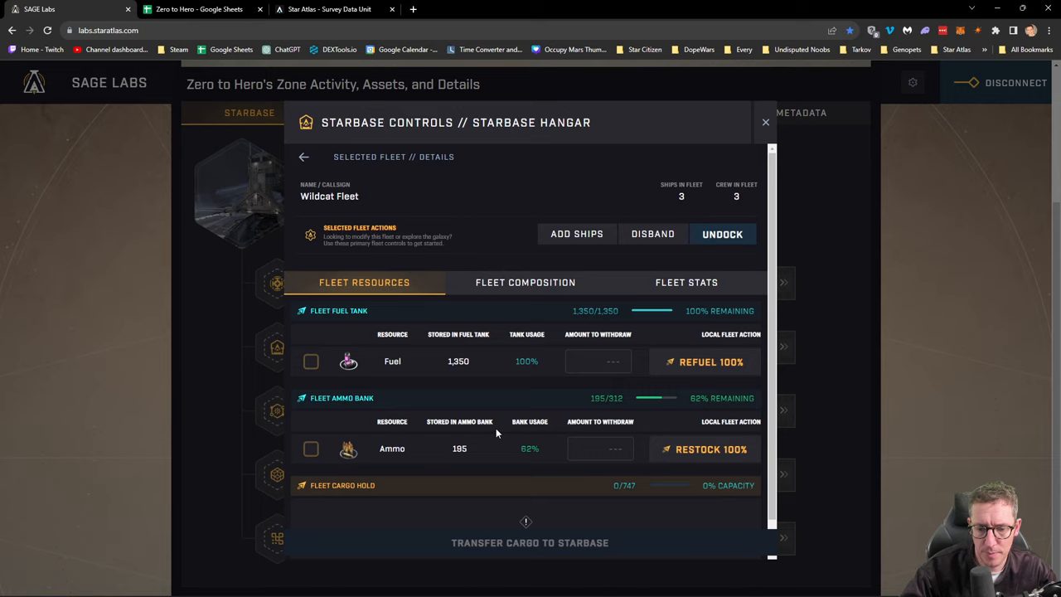
{"action": "left_click", "coordinate": [764, 123]}
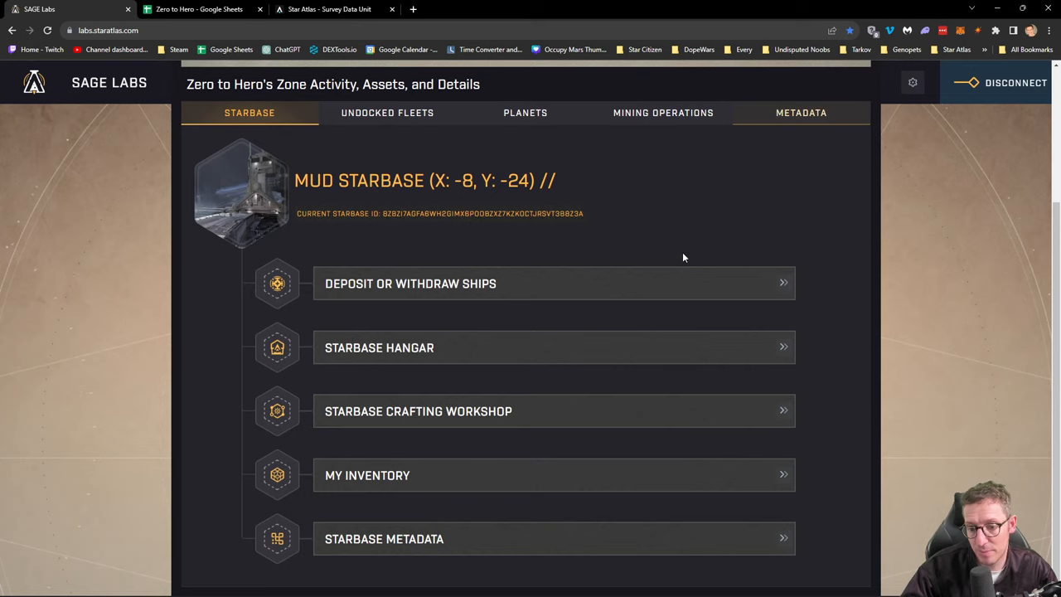
{"action": "mouse_move", "coordinate": [456, 475]}
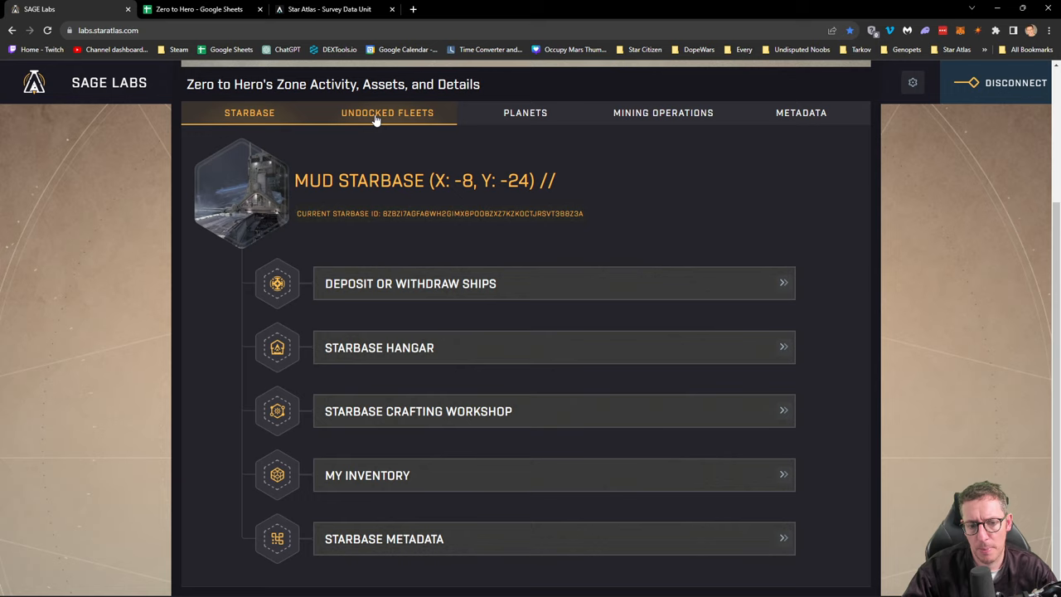
Check Undocked Fleets, review Wildcat Fleet in the hangar, then close its details.
{"action": "left_click", "coordinate": [387, 112]}
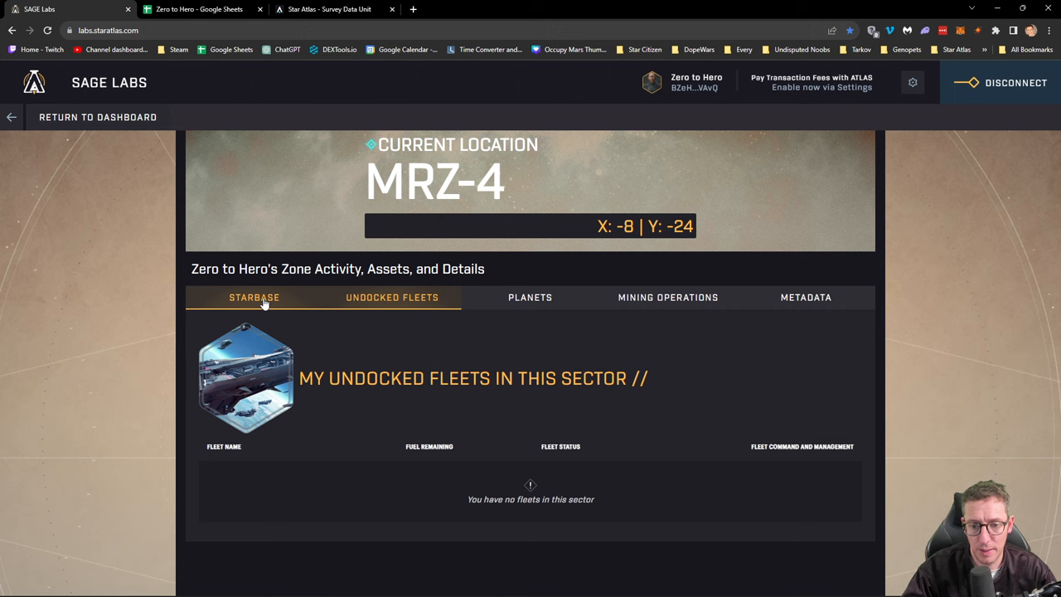
{"action": "left_click", "coordinate": [255, 296]}
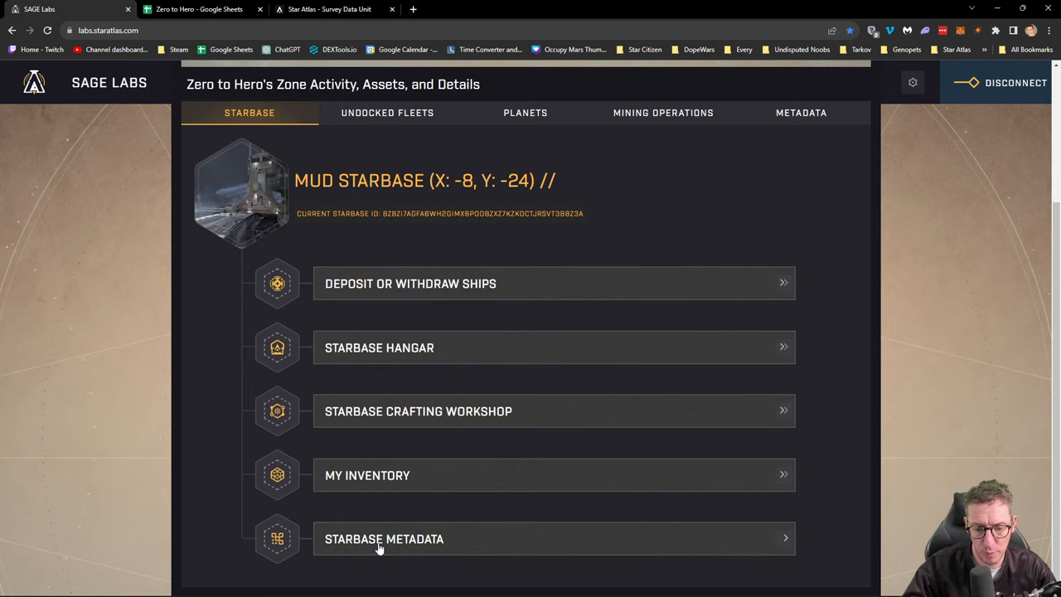
{"action": "mouse_move", "coordinate": [472, 284]}
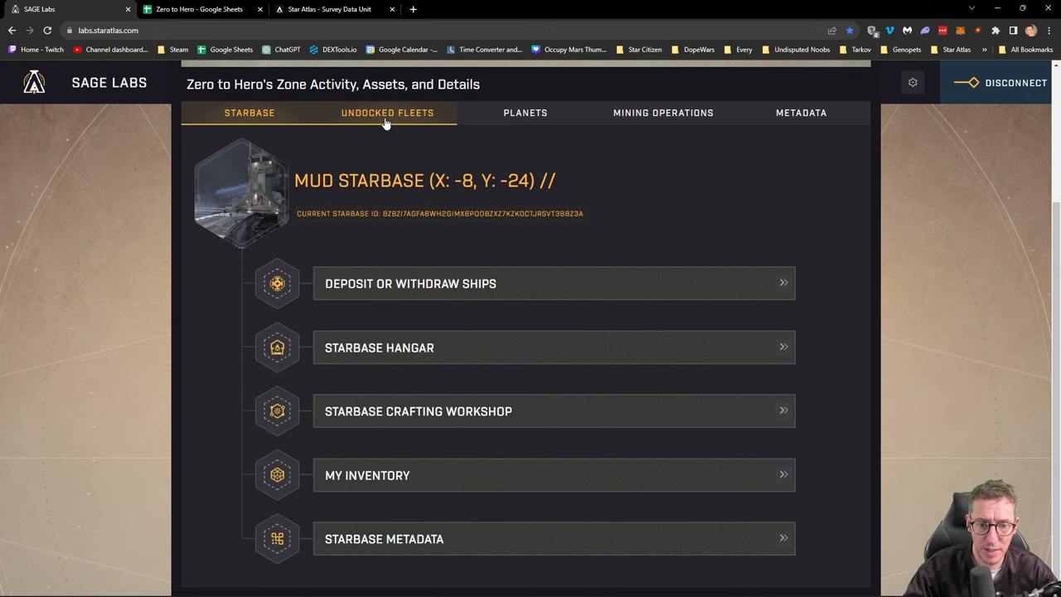
{"action": "left_click", "coordinate": [378, 348]}
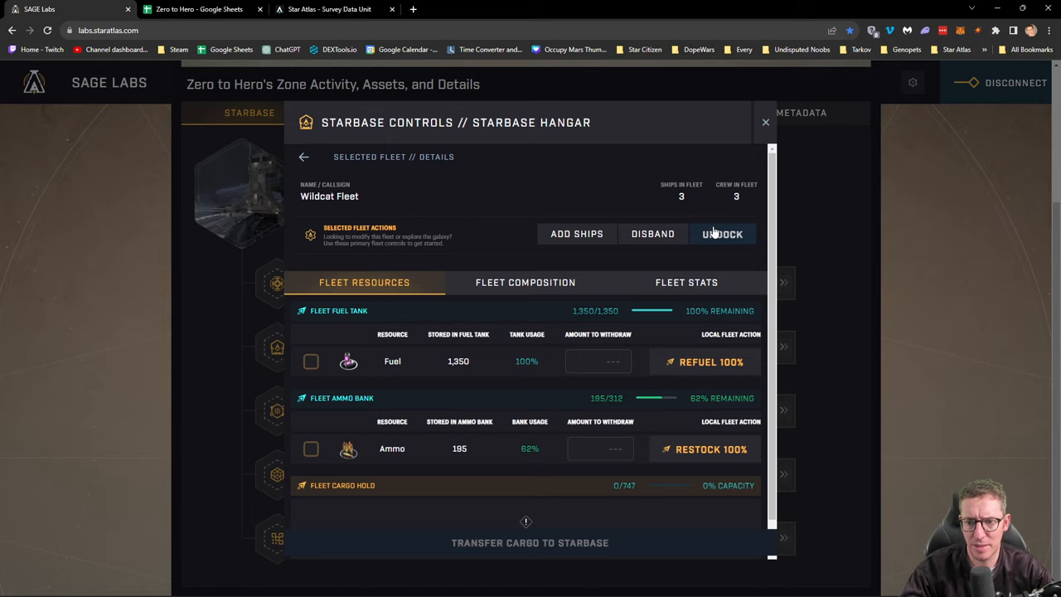
{"action": "mouse_move", "coordinate": [406, 404]}
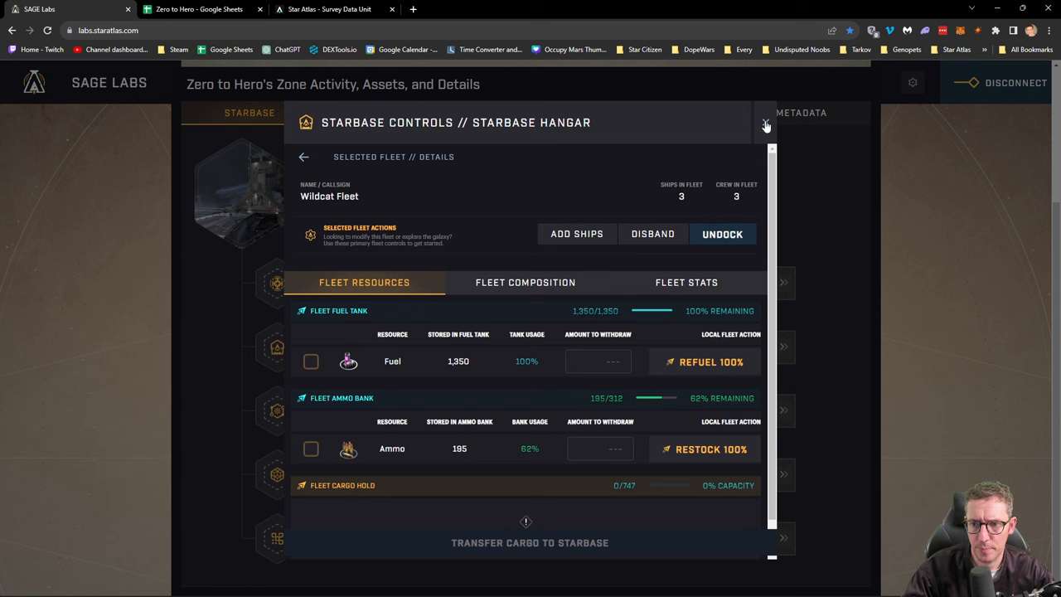
{"action": "left_click", "coordinate": [303, 157]}
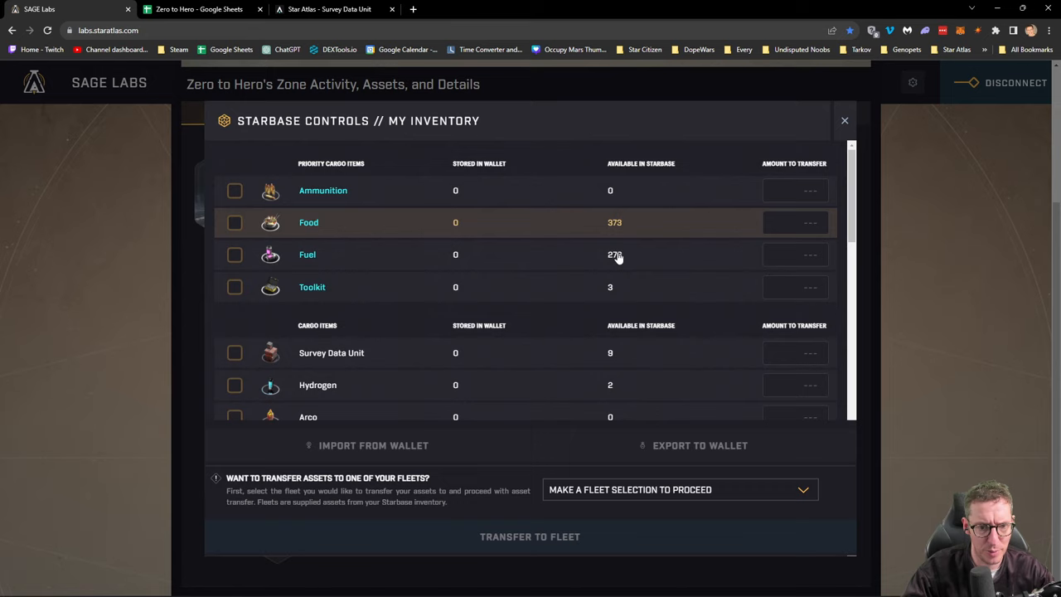
Tick Survey Data Units in inventory, then dock Wildcat Fleet from Undocked Fleets.
{"action": "left_click", "coordinate": [235, 353]}
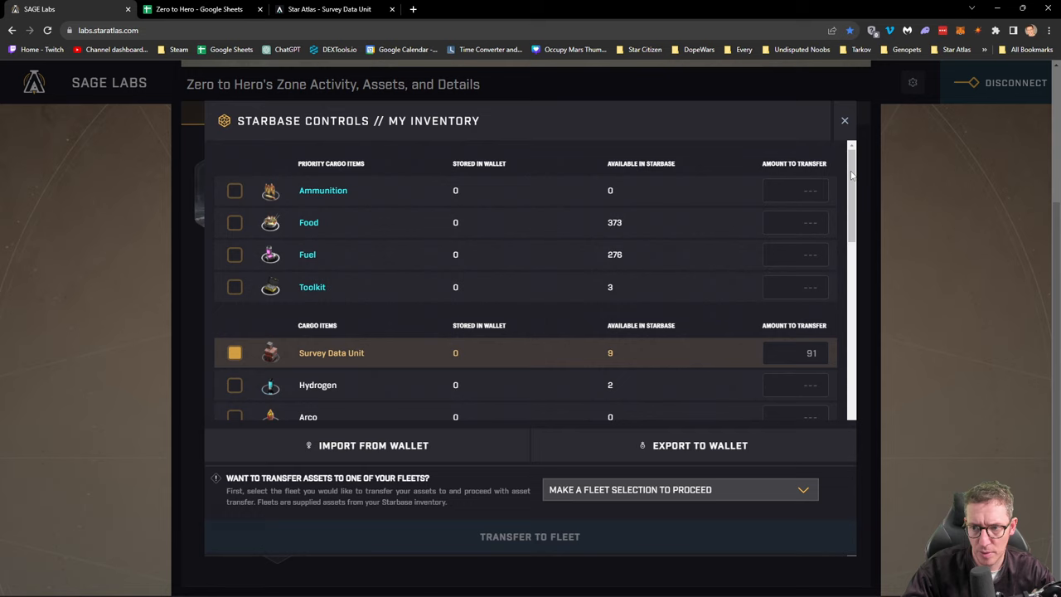
{"action": "scroll", "scroll_direction": "down", "scroll_amount": 3}
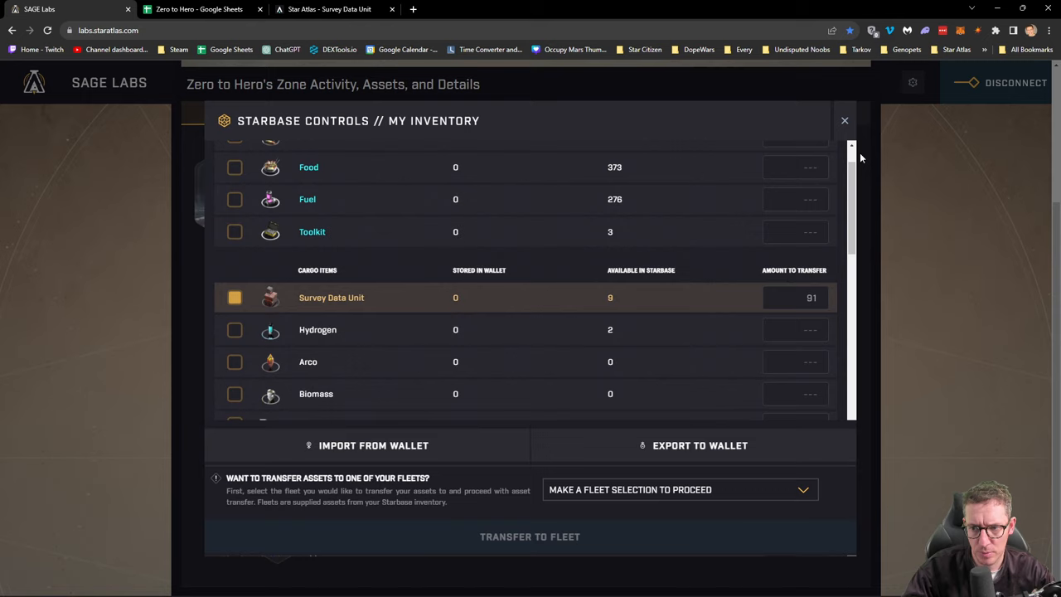
{"action": "left_click", "coordinate": [844, 120]}
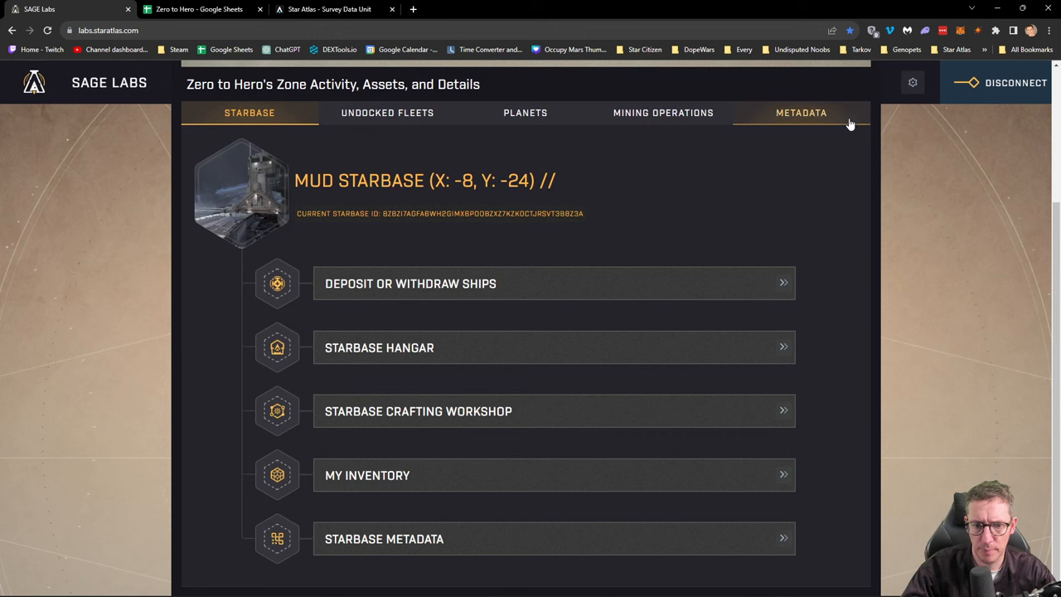
{"action": "left_click", "coordinate": [387, 113]}
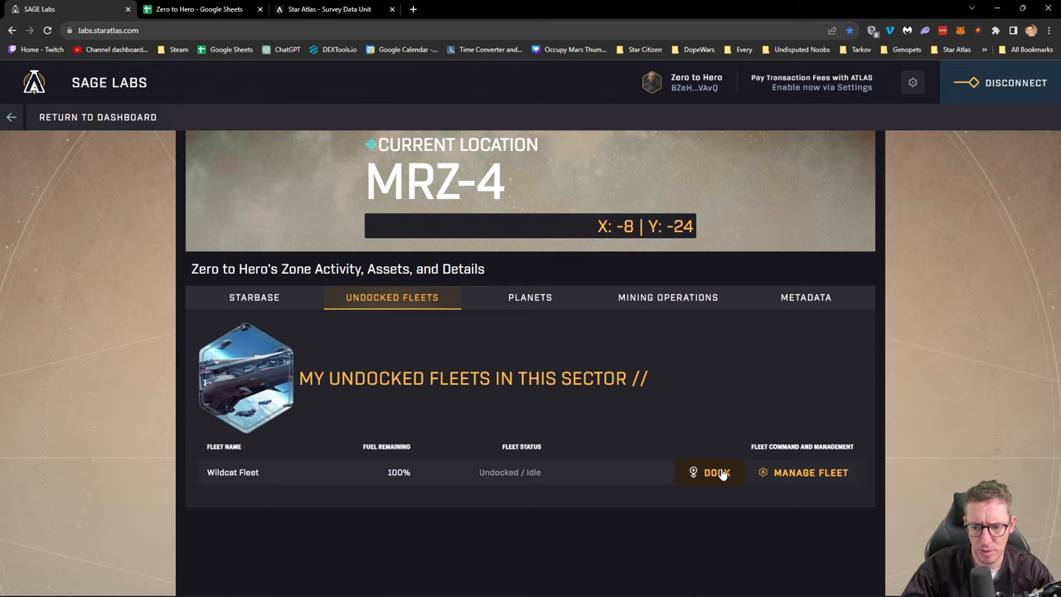
{"action": "left_click", "coordinate": [716, 472]}
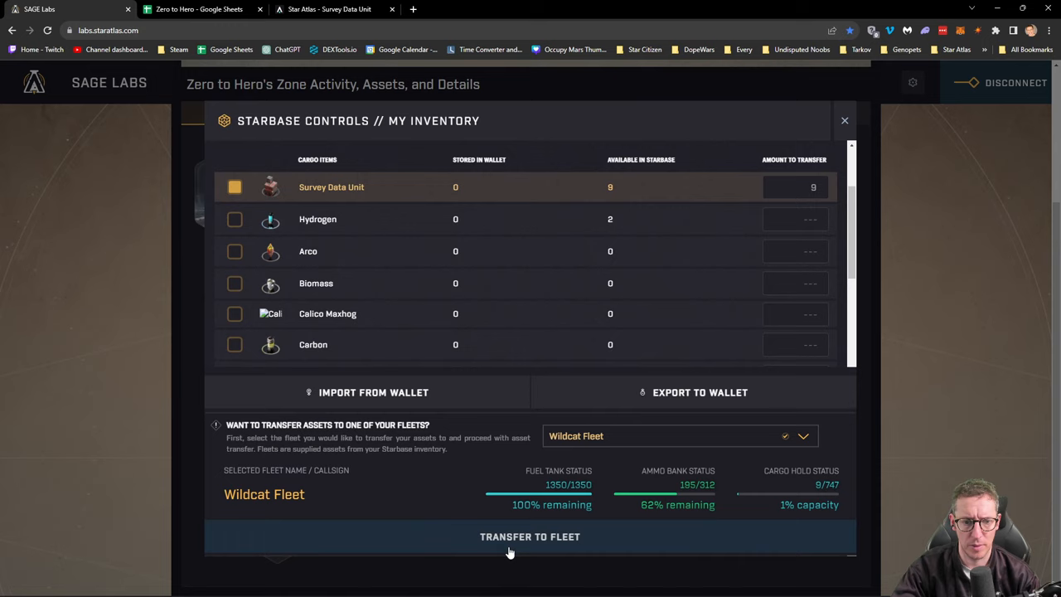
{"action": "mouse_move", "coordinate": [537, 218]}
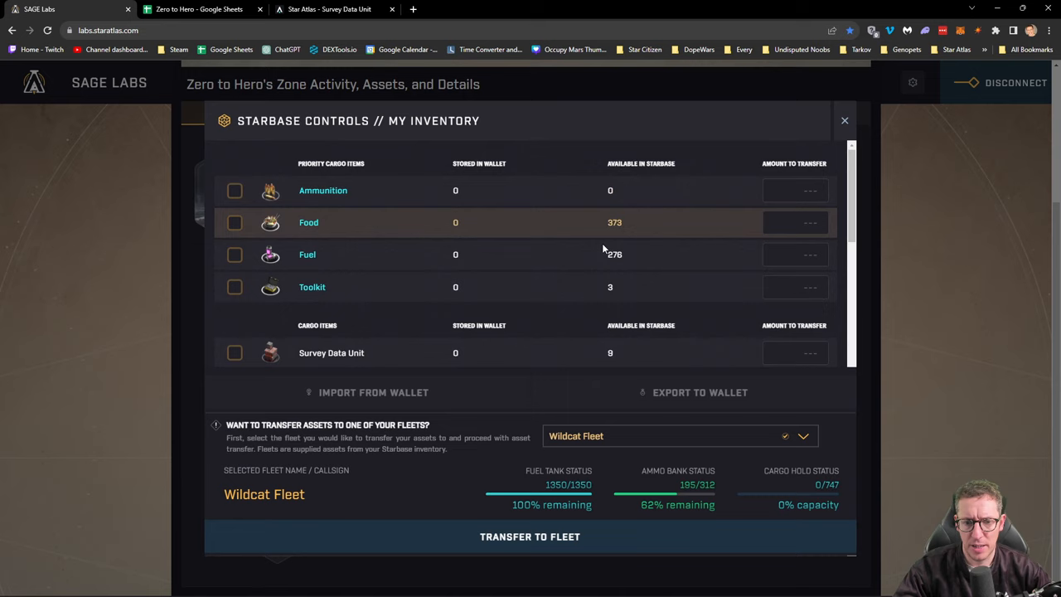
Select the three toolkits in the starbase inventory and close it.
{"action": "left_click", "coordinate": [235, 286]}
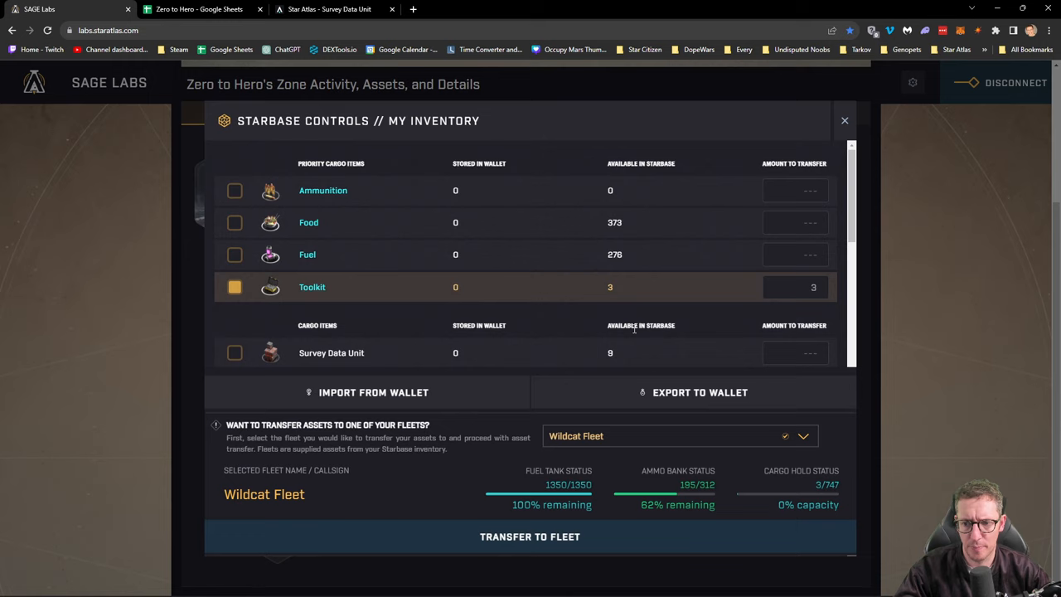
{"action": "mouse_move", "coordinate": [1010, 288]}
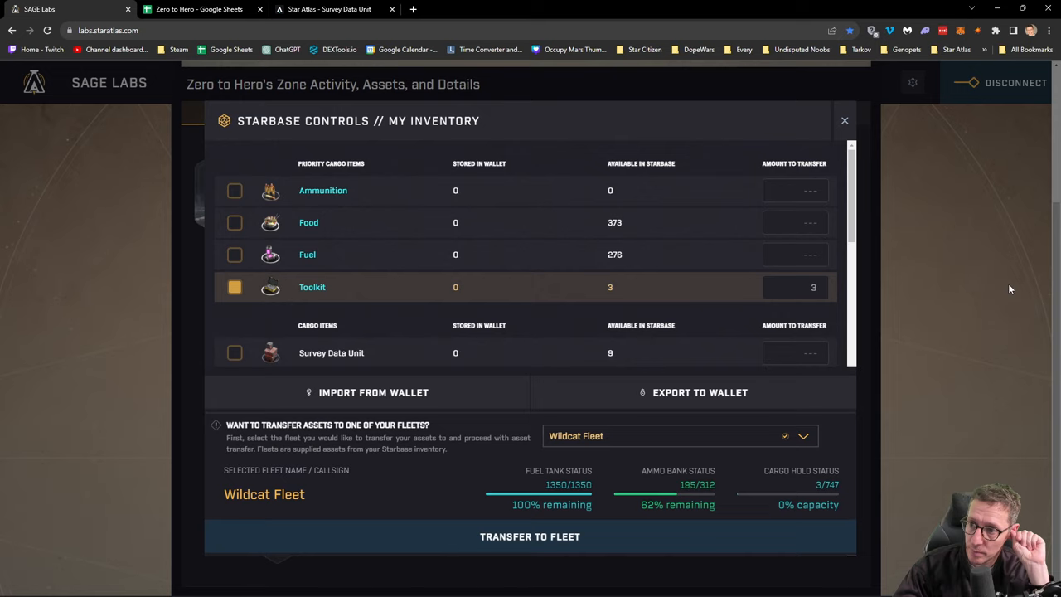
{"action": "left_click", "coordinate": [234, 287]}
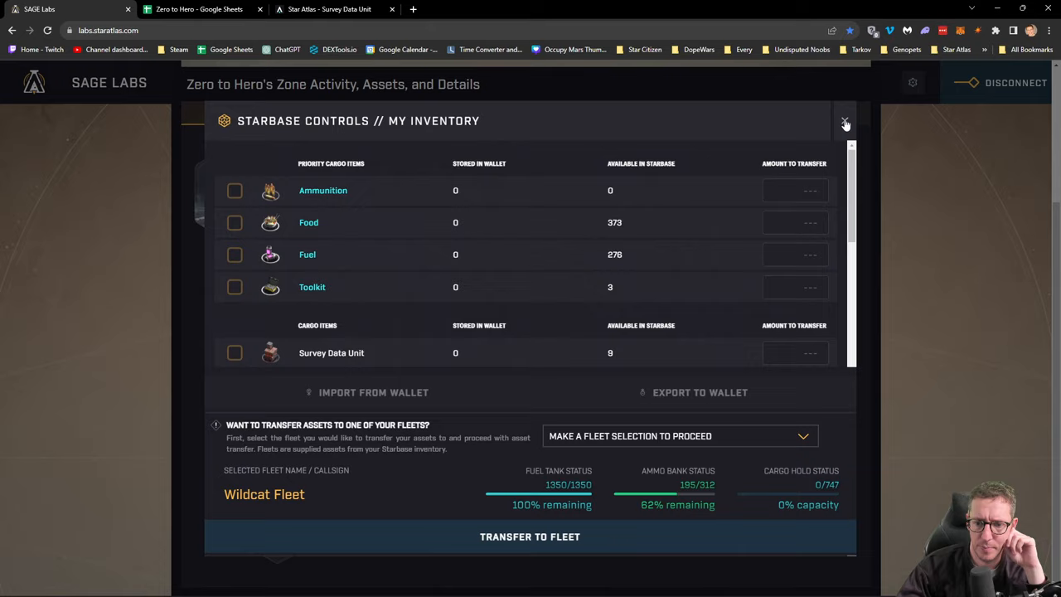
{"action": "left_click", "coordinate": [844, 121]}
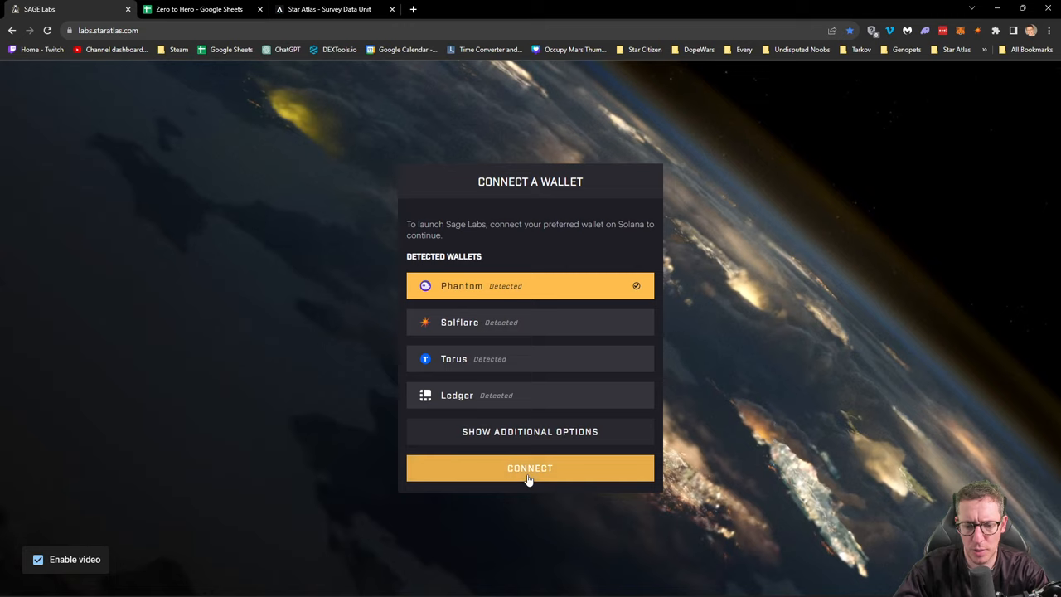
Reconnect Phantom, return to the starbase, and transfer toolkits and nine survey data units to Wildcat Fleet.
{"action": "left_click", "coordinate": [529, 468]}
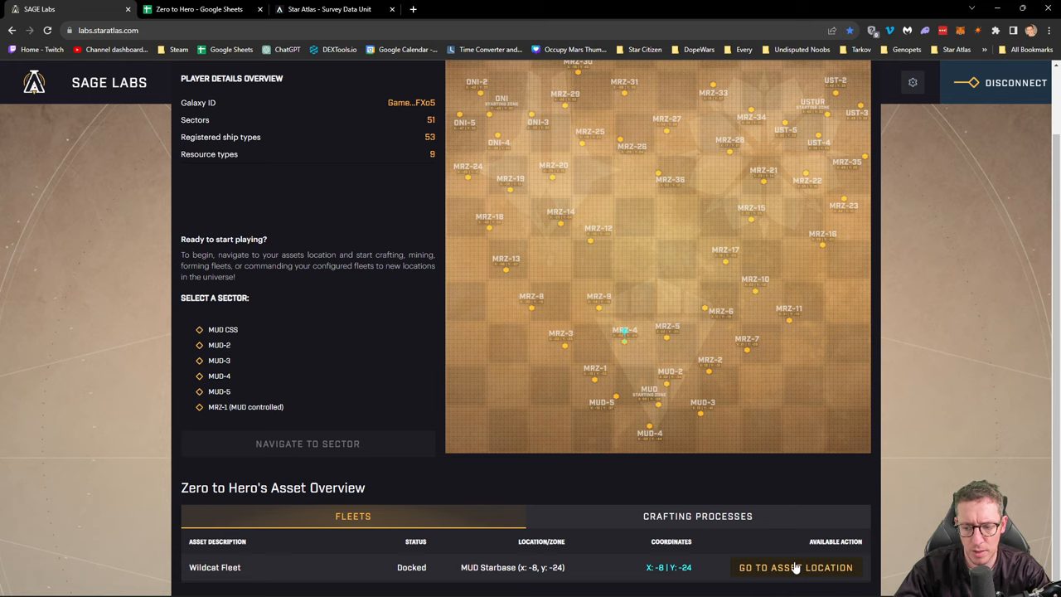
{"action": "left_click", "coordinate": [794, 567]}
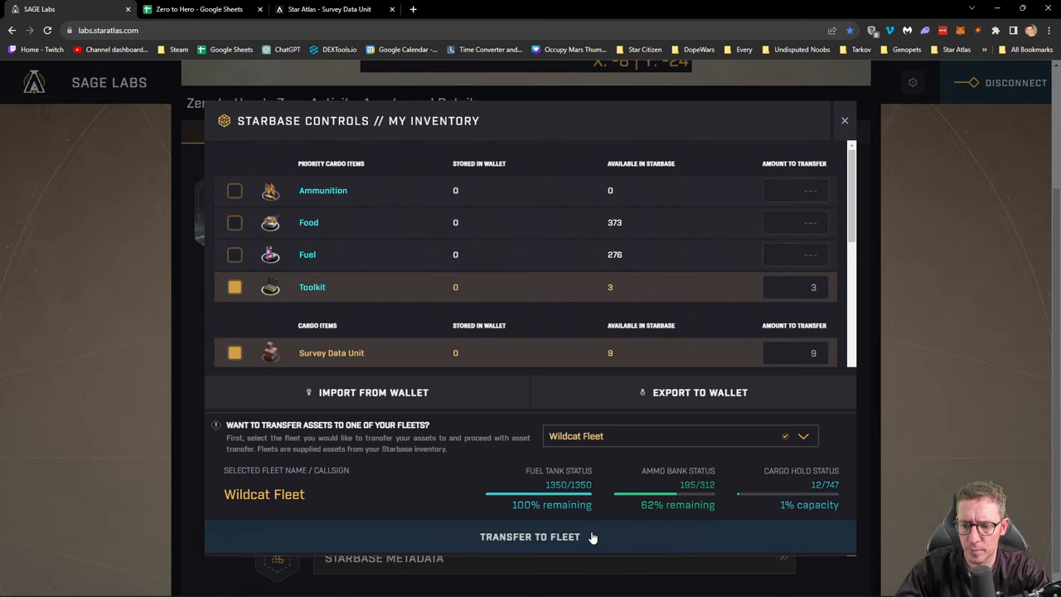
{"action": "left_click", "coordinate": [529, 536]}
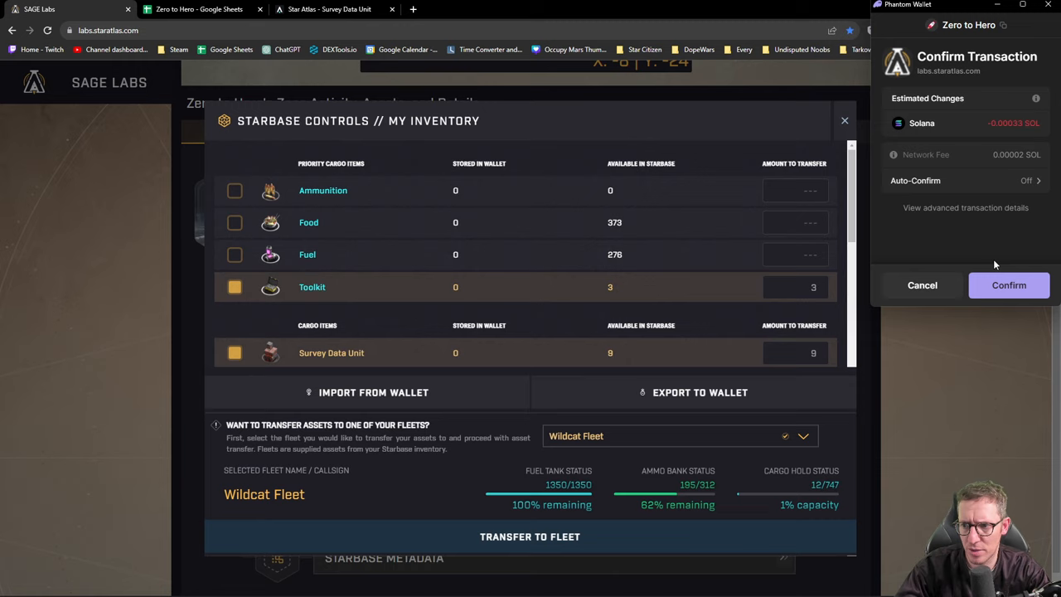
{"action": "left_click", "coordinate": [1008, 286]}
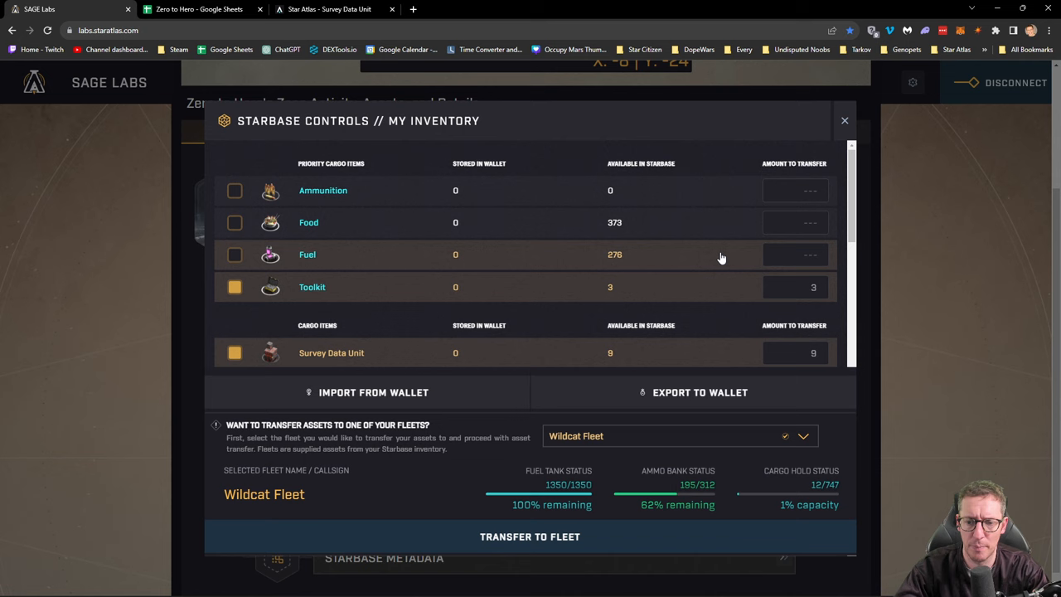
{"action": "left_click", "coordinate": [844, 120]}
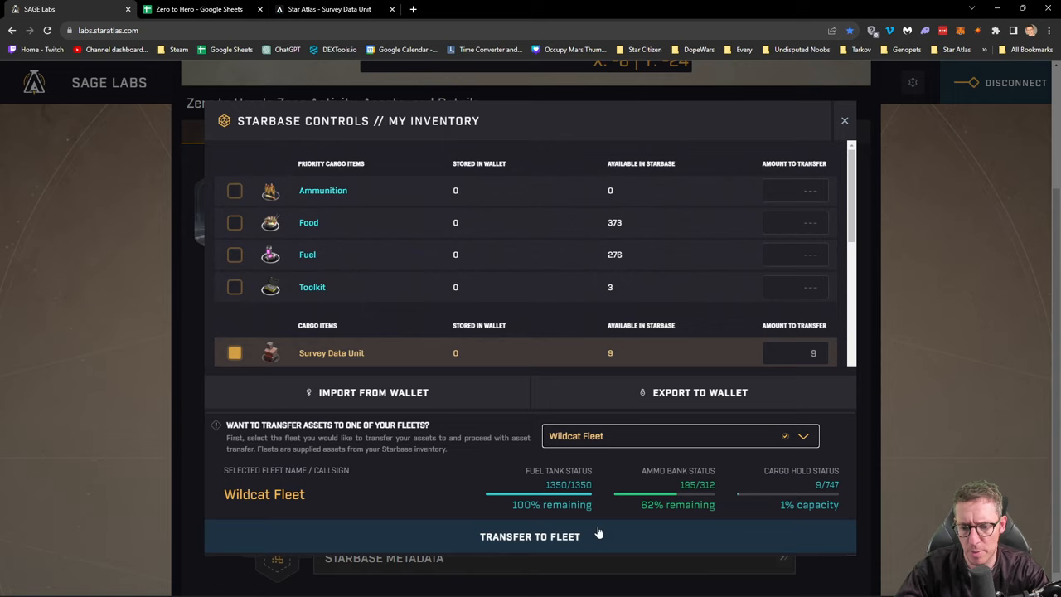
{"action": "left_click", "coordinate": [530, 537]}
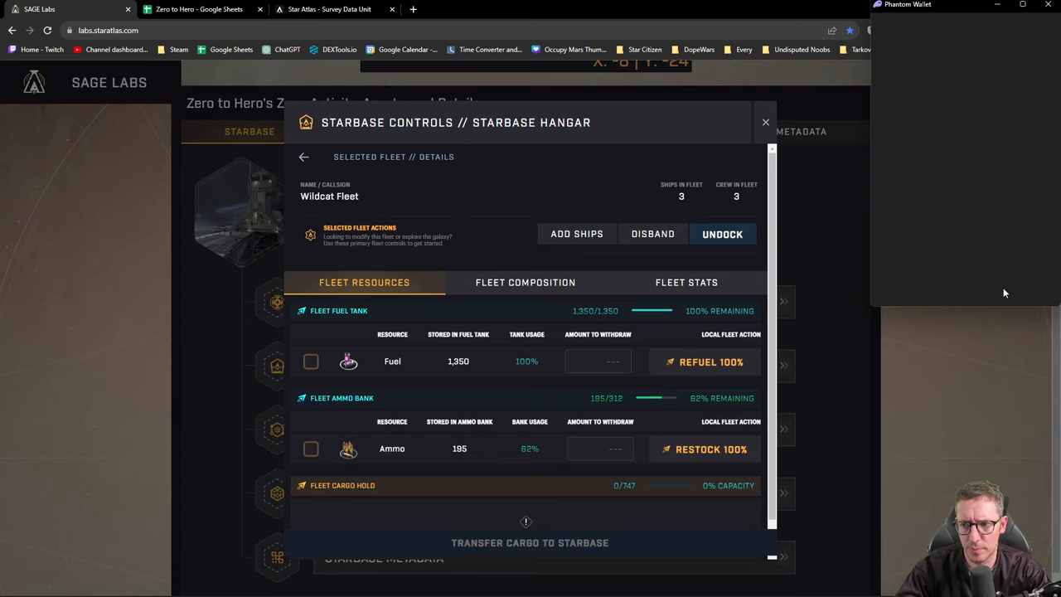
Undock Wildcat Fleet at MRZ-4 and subwarp it to the distant MUD sector.
{"action": "left_click", "coordinate": [722, 233]}
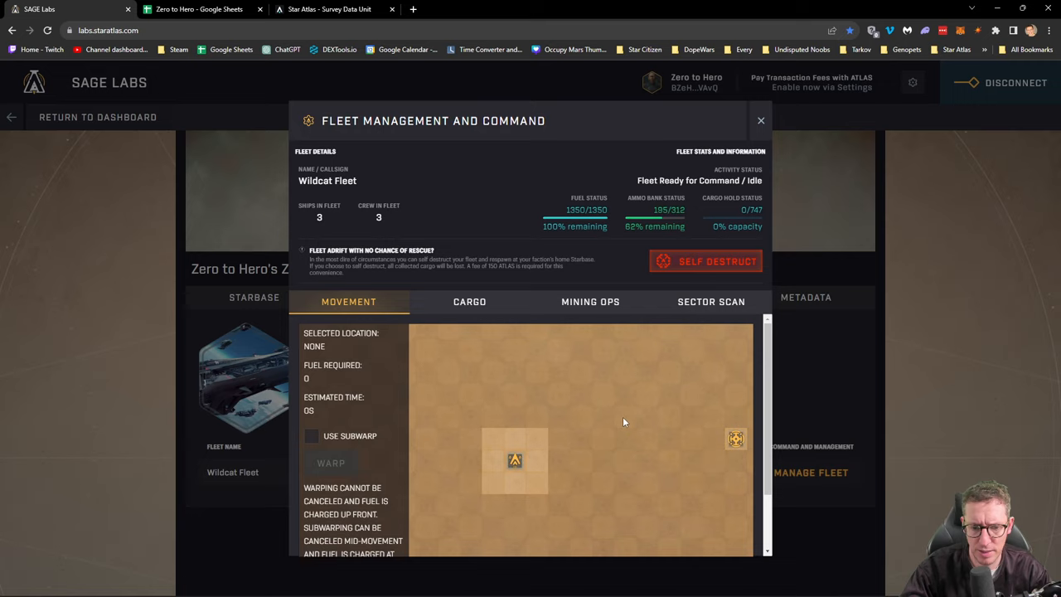
{"action": "left_click", "coordinate": [475, 395]}
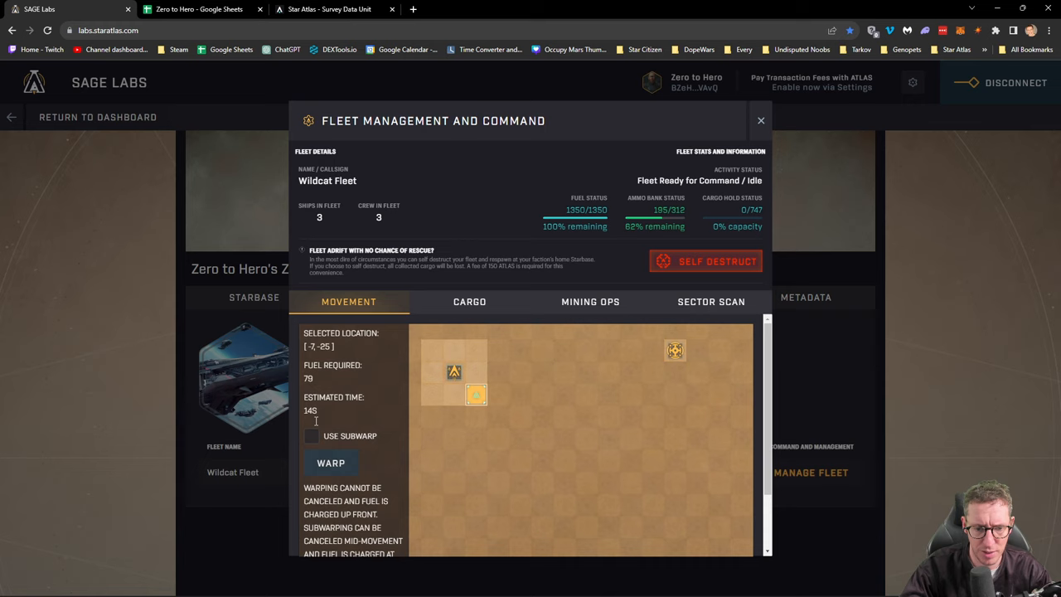
{"action": "left_click", "coordinate": [620, 471]}
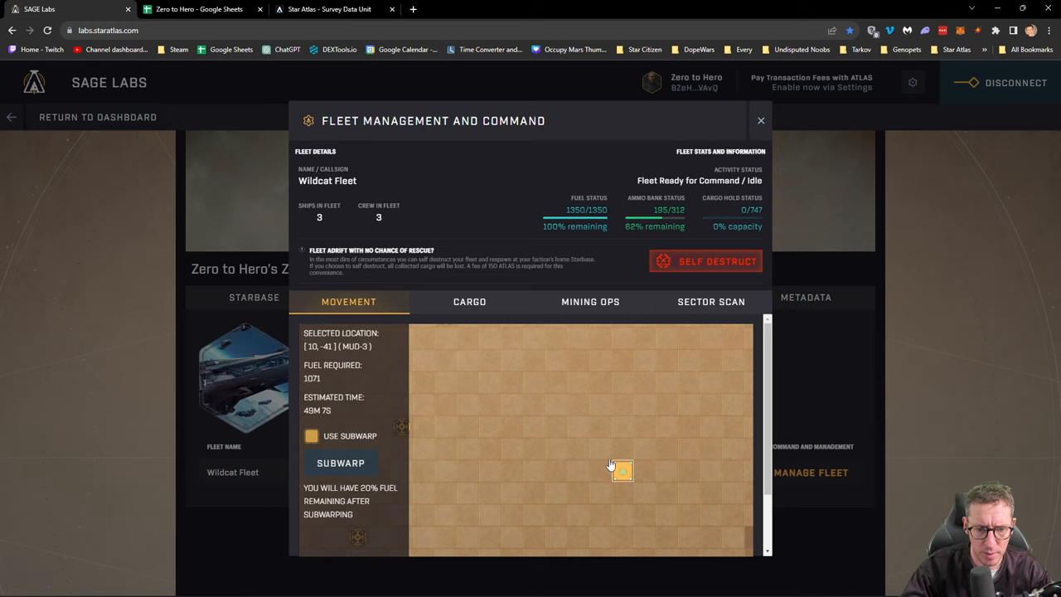
{"action": "left_click", "coordinate": [553, 372]}
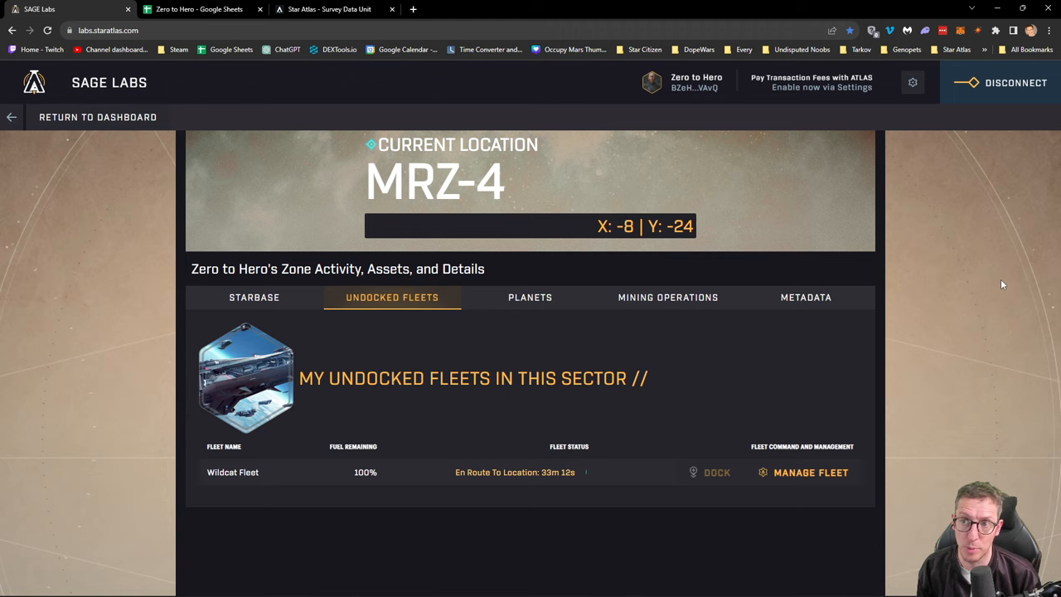
Reload the Survey Data Unit market listing and check the top 0.024 buyer offer.
{"action": "left_click", "coordinate": [326, 10]}
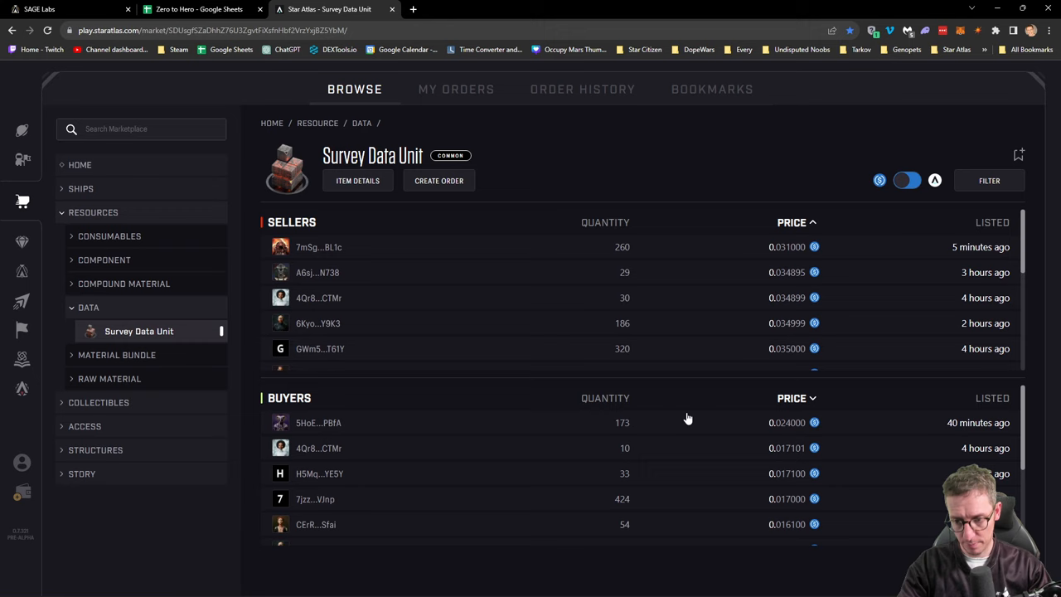
{"action": "left_click", "coordinate": [49, 31]}
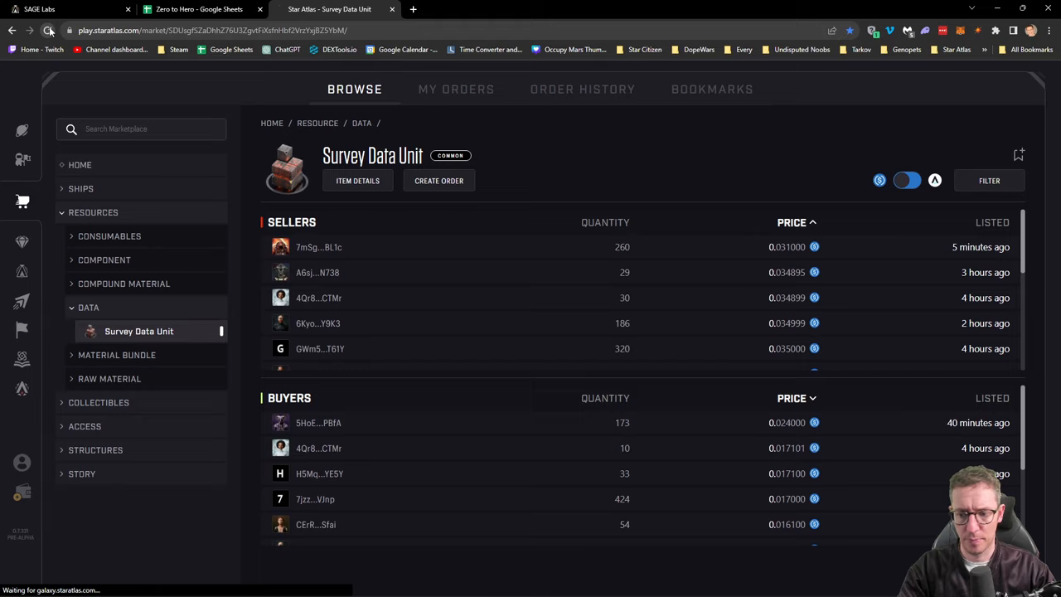
{"action": "left_click", "coordinate": [48, 30]}
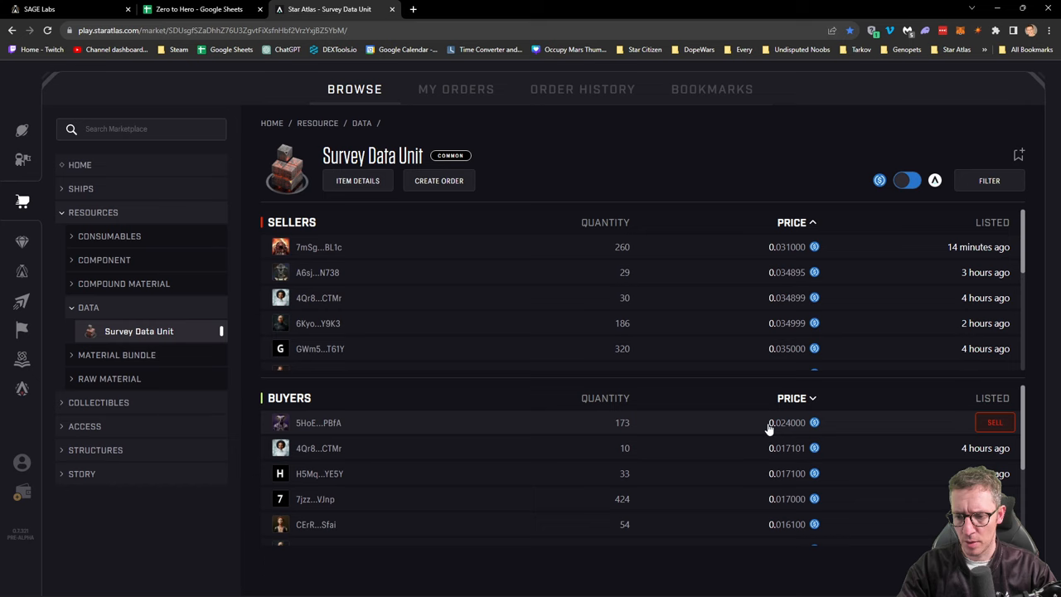
{"action": "left_click", "coordinate": [199, 9]}
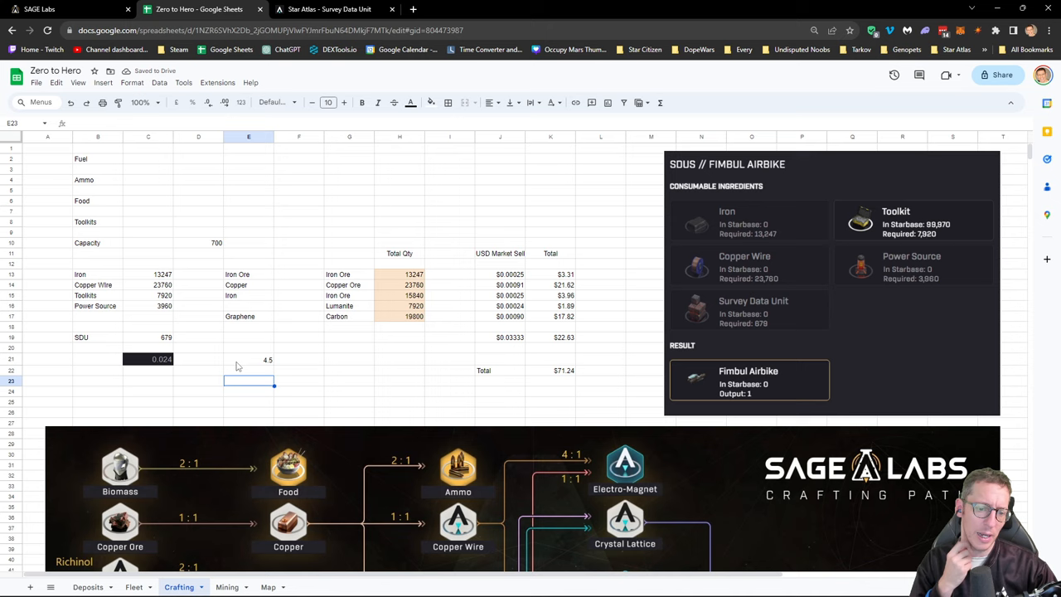
Enter 200 and 4.8 on row 23, and record =C23/3 in C25 as '67 successful scans'.
{"action": "left_click", "coordinate": [147, 380]}
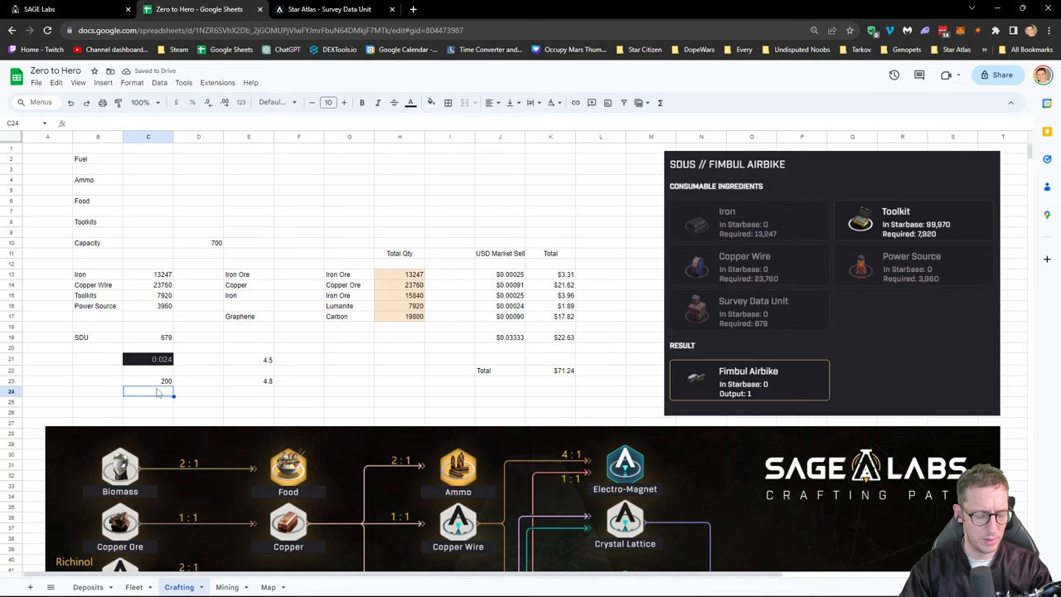
{"action": "left_click", "coordinate": [148, 402]}
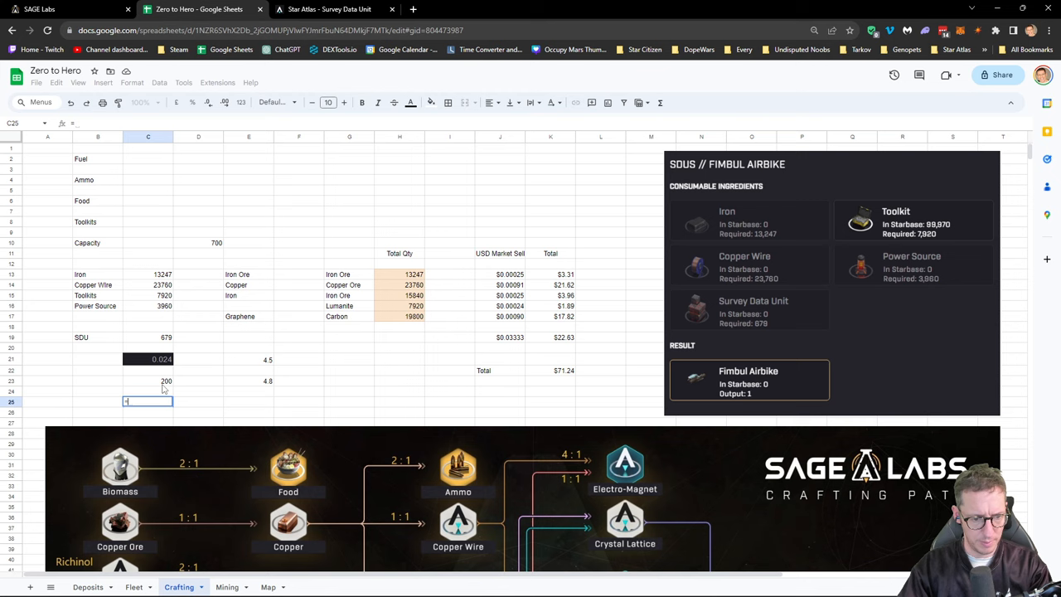
{"action": "type", "text": "=C23/3"}
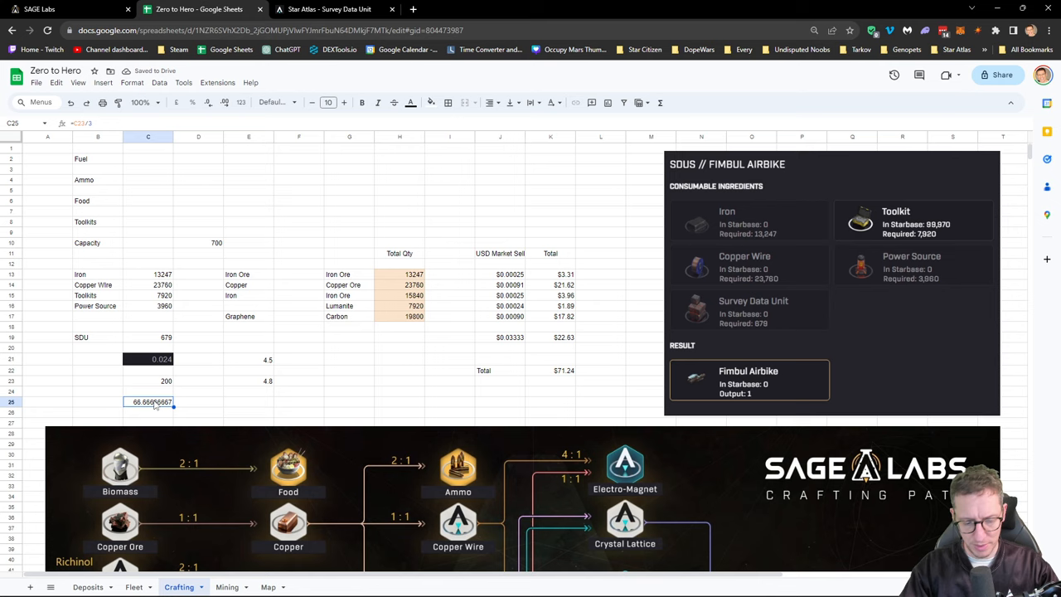
{"action": "type", "text": "67 successful scans"}
{"action": "left_click", "coordinate": [248, 401]}
{"action": "type", "text": "67 toolkits"}
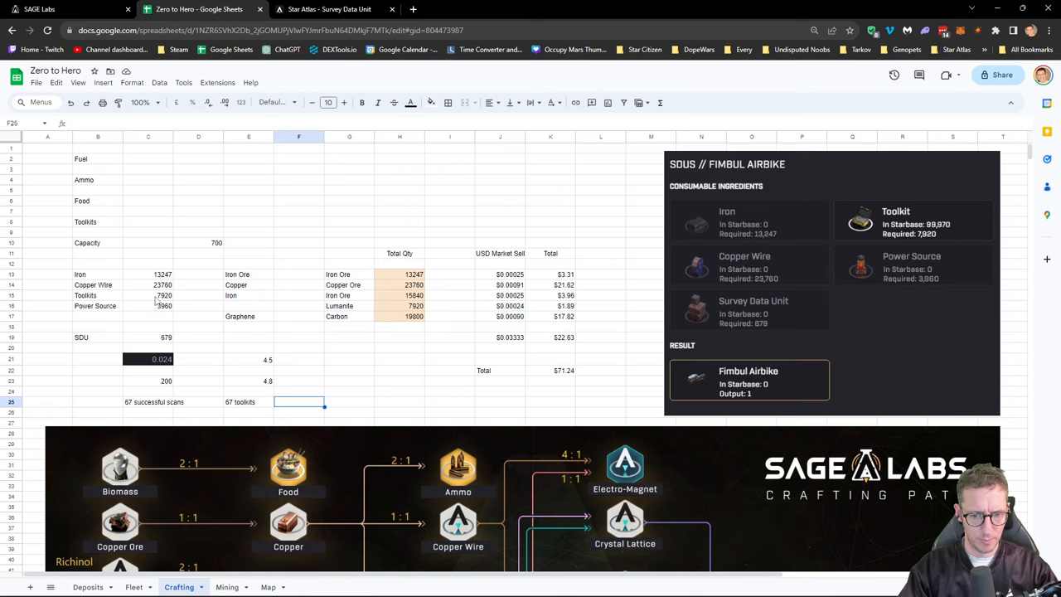
{"action": "left_click", "coordinate": [329, 9]}
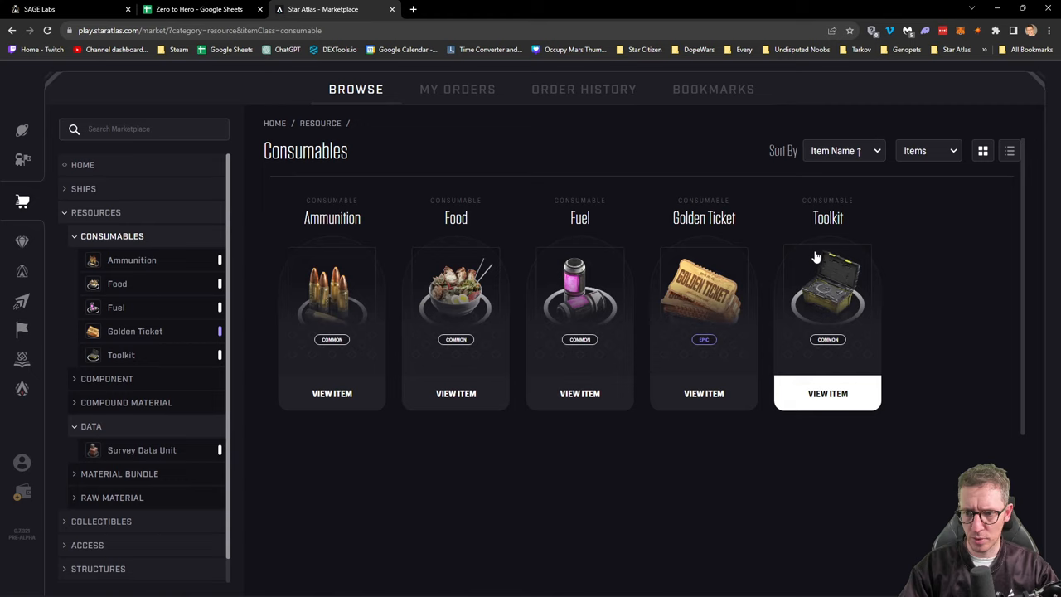
Open the Toolkit listing and read its cheapest seller price, just under 0.009.
{"action": "left_click", "coordinate": [828, 393]}
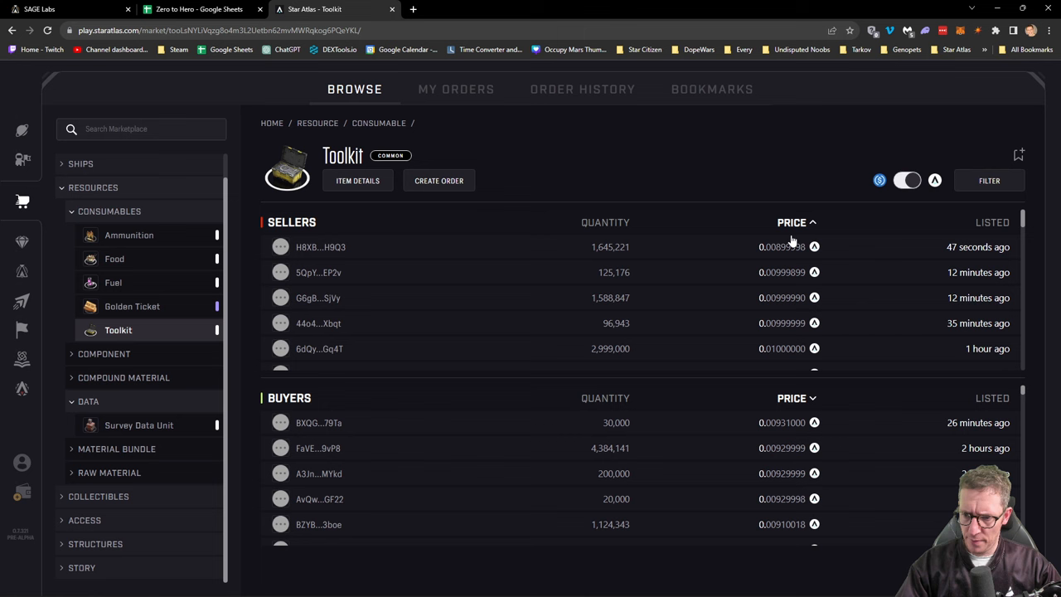
{"action": "left_click", "coordinate": [199, 9]}
{"action": "type", "text": "="}
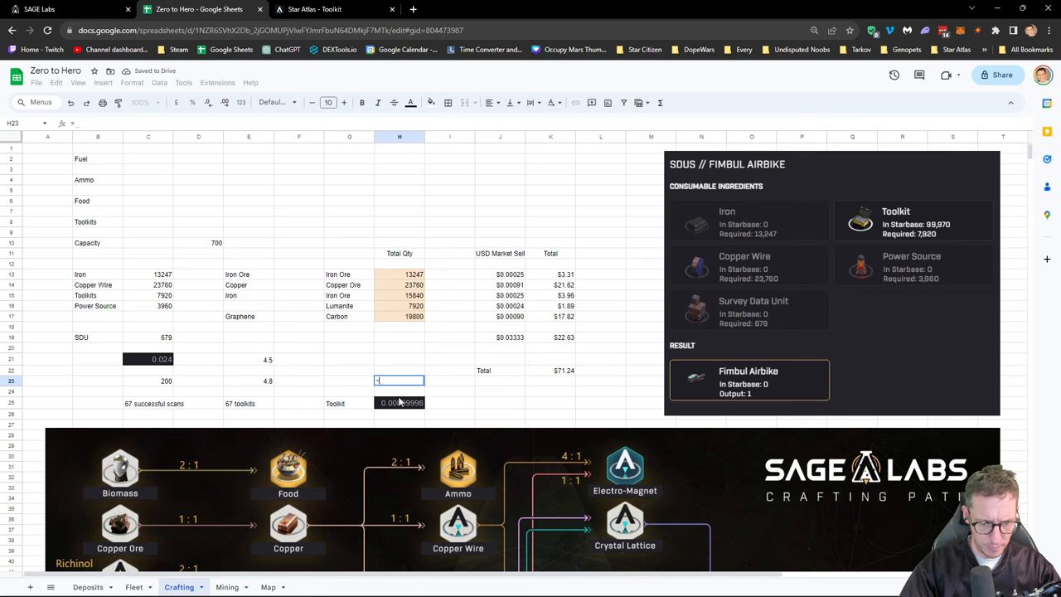
Confirm the toolkit cost formula =H25*67 and enter 1.8 above it.
{"action": "key", "text": "Return"}
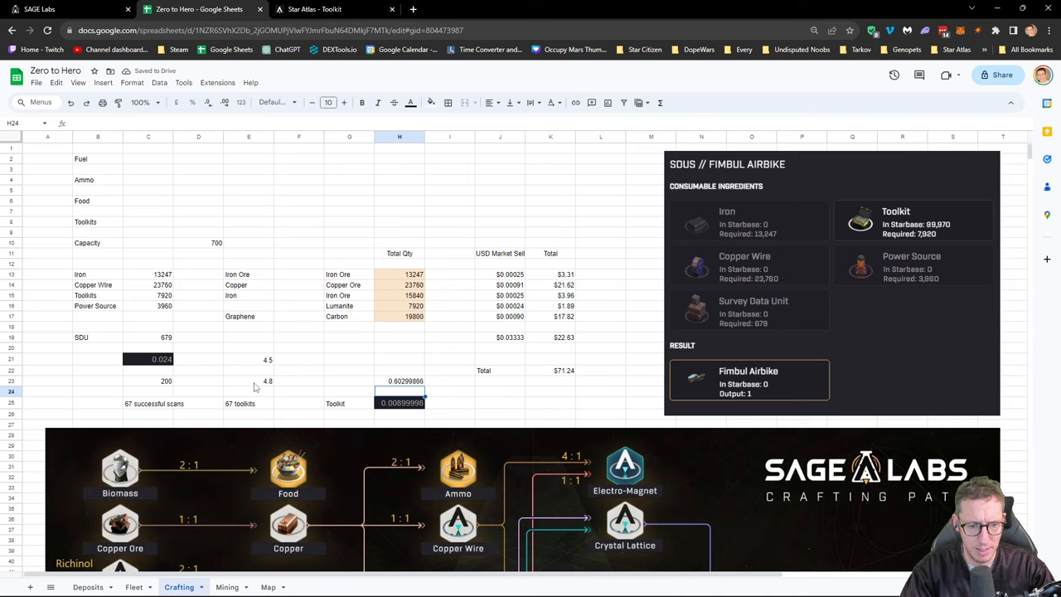
{"action": "left_click", "coordinate": [248, 380]}
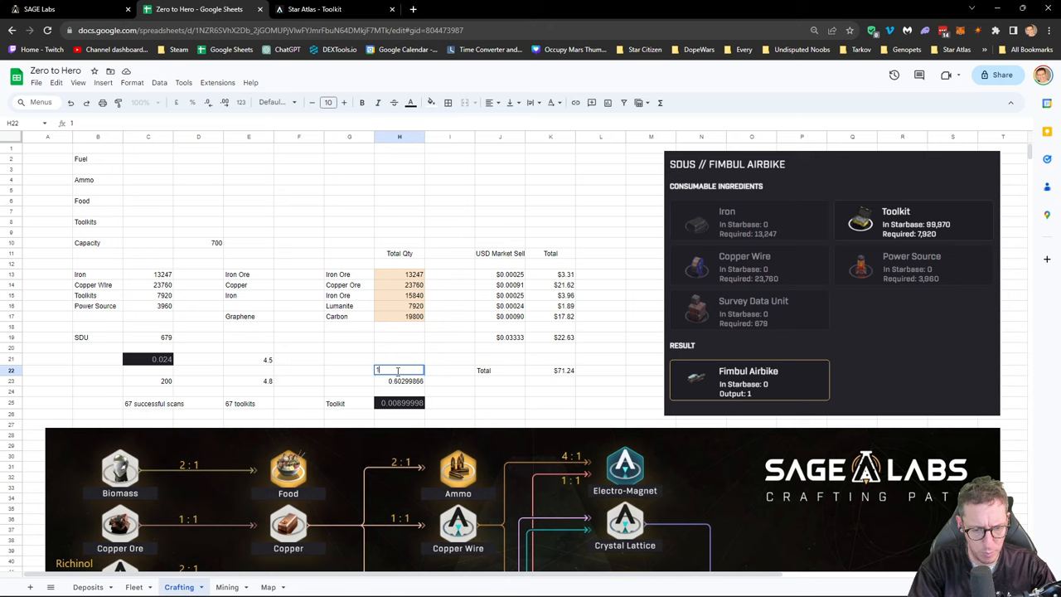
{"action": "type", "text": "1.8"}
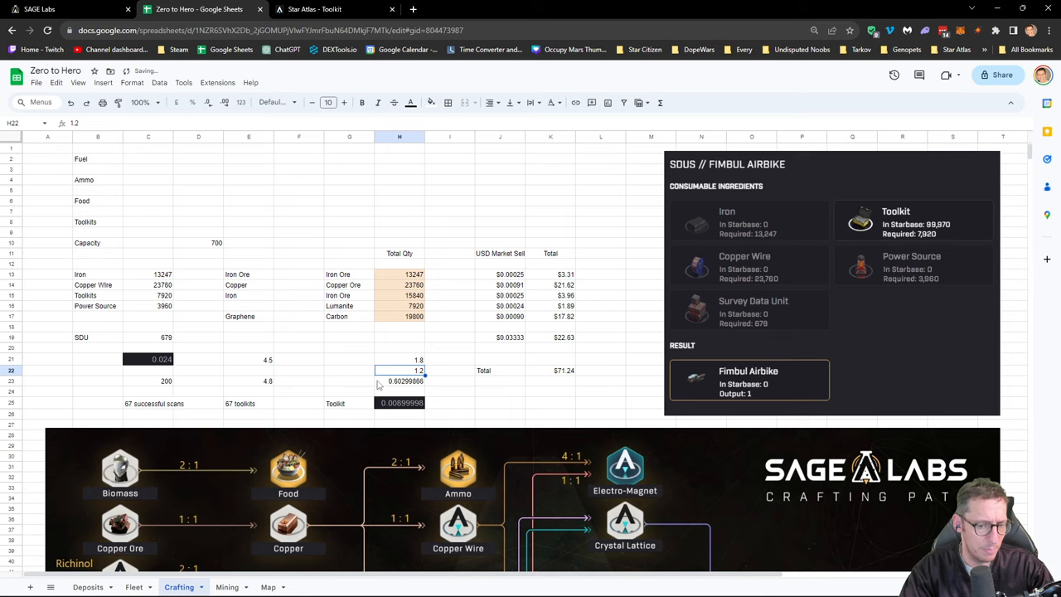
{"action": "left_click", "coordinate": [399, 380]}
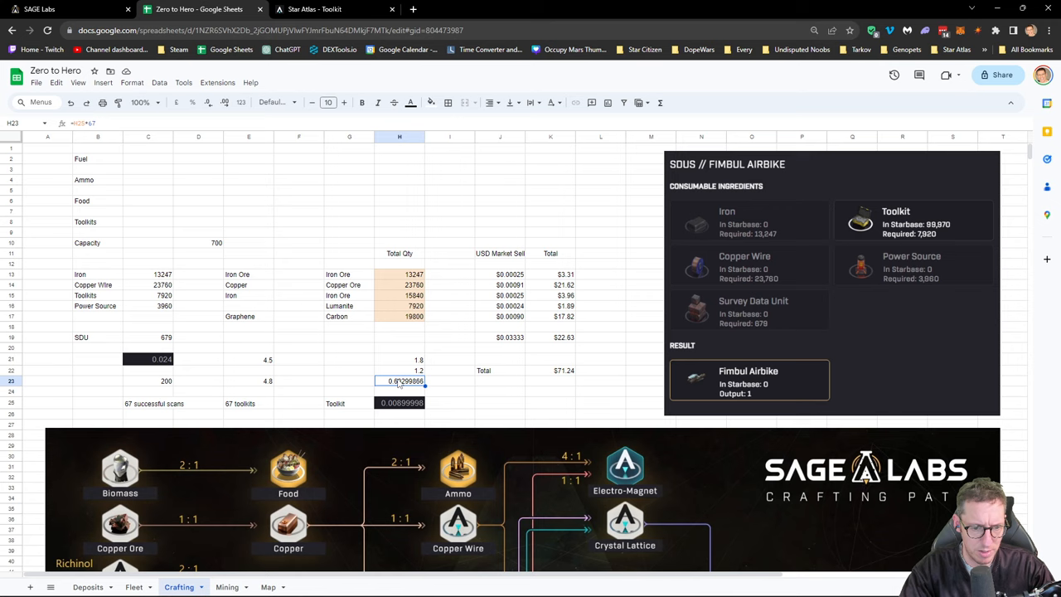
{"action": "left_click", "coordinate": [401, 359]}
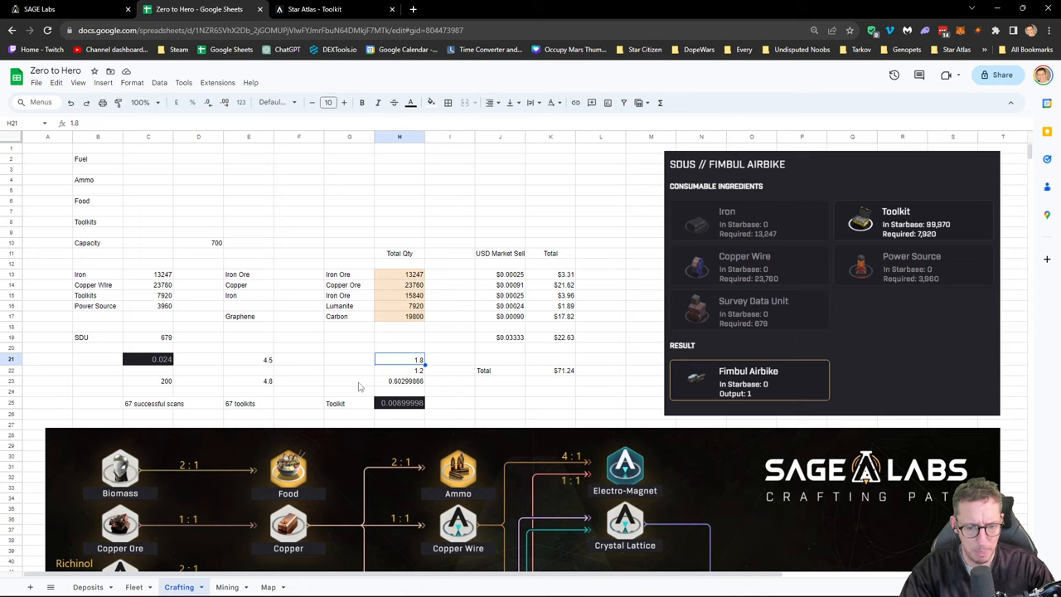
{"action": "mouse_move", "coordinate": [262, 389]}
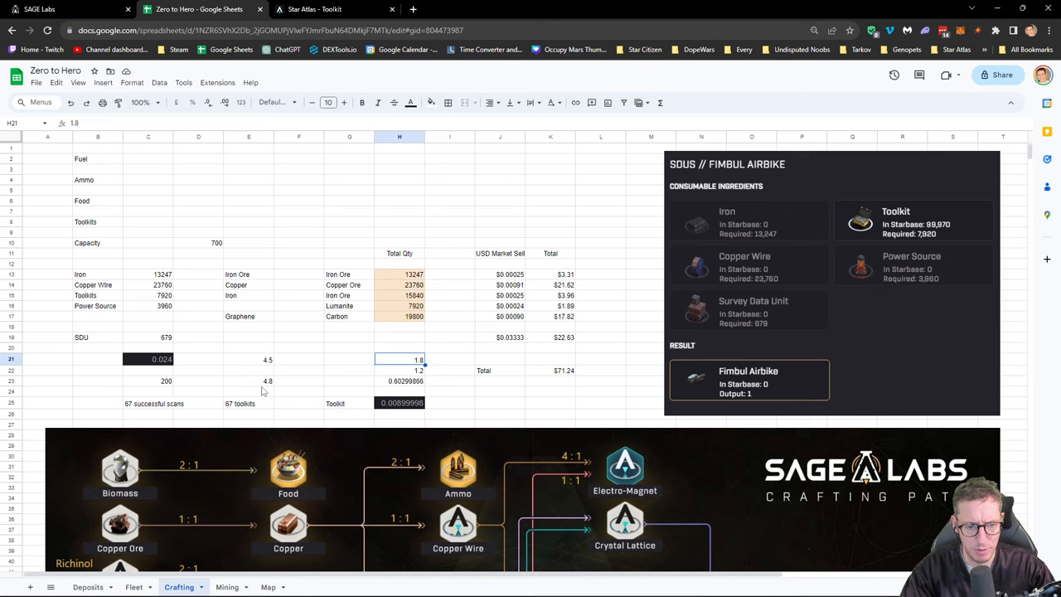
{"action": "mouse_move", "coordinate": [231, 418]}
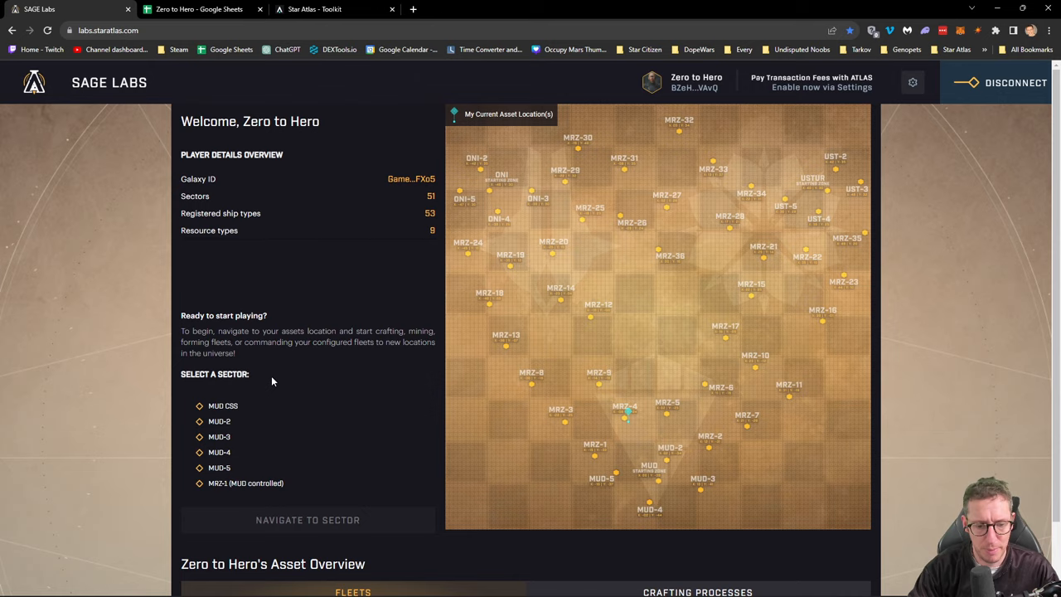
Scroll down to the Asset Overview Fleets table showing Wildcat Fleet subwarping to [0,-39].
{"action": "scroll", "scroll_direction": "down", "scroll_amount": 3}
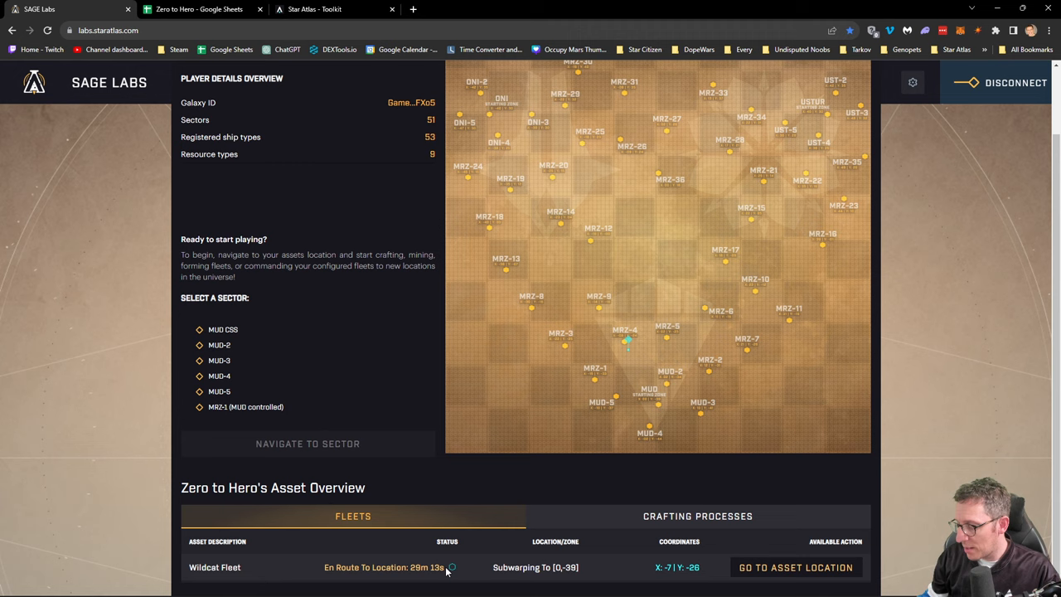